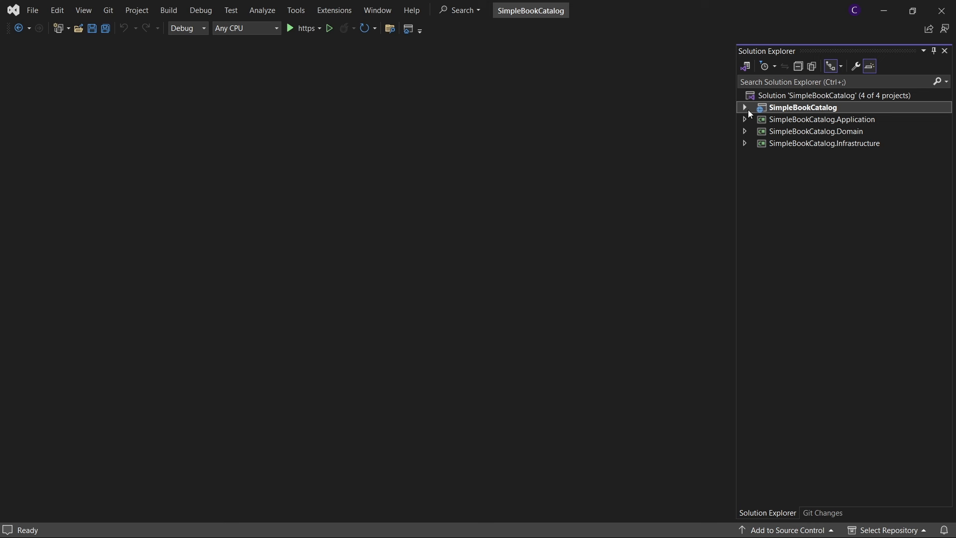
Expand the SimpleBookCatalog project and open AddNew.razor and Edit.razor
click(744, 107)
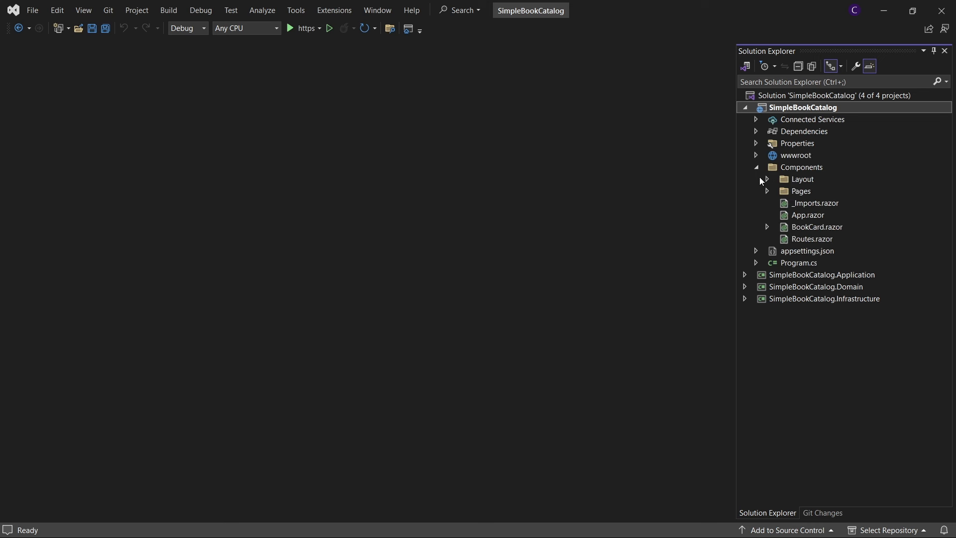
double_click(824, 203)
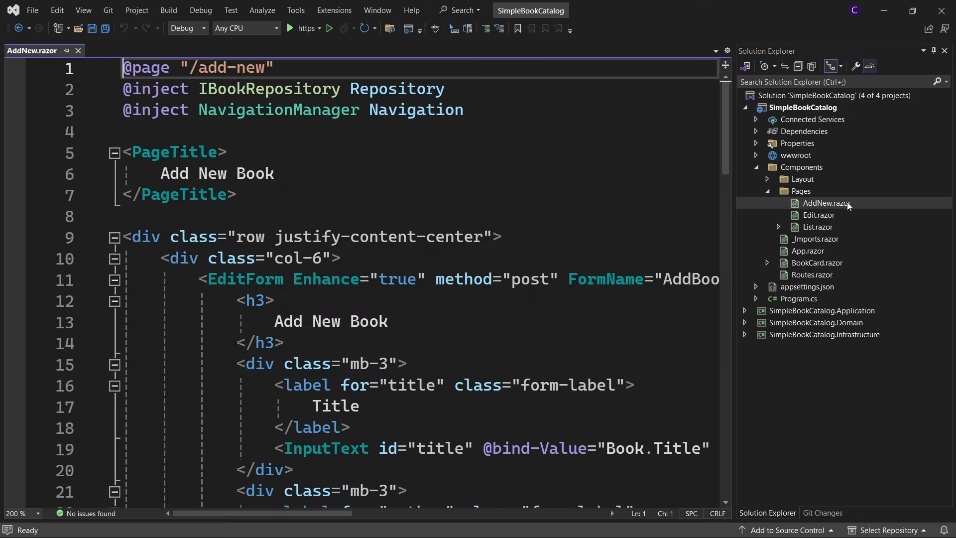
mouse_move(320, 277)
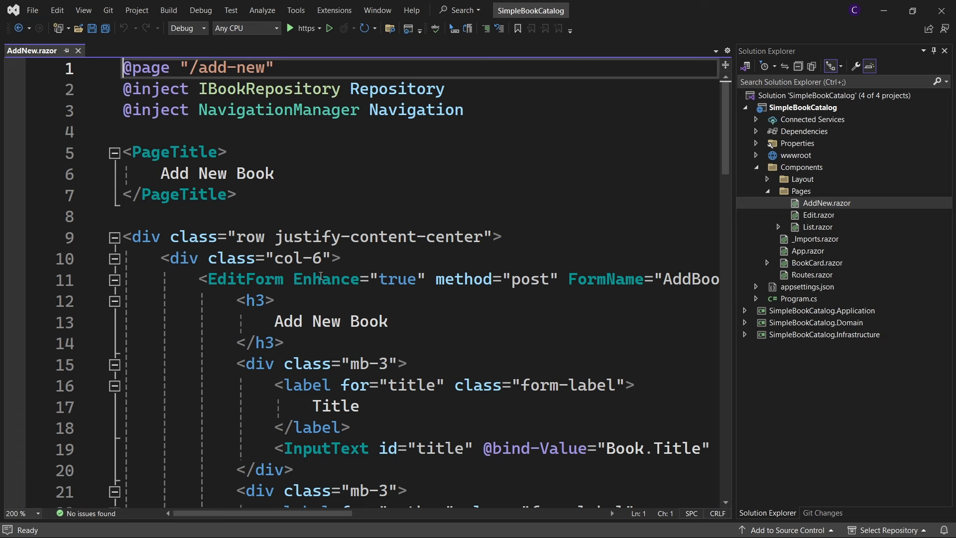
double_click(818, 214)
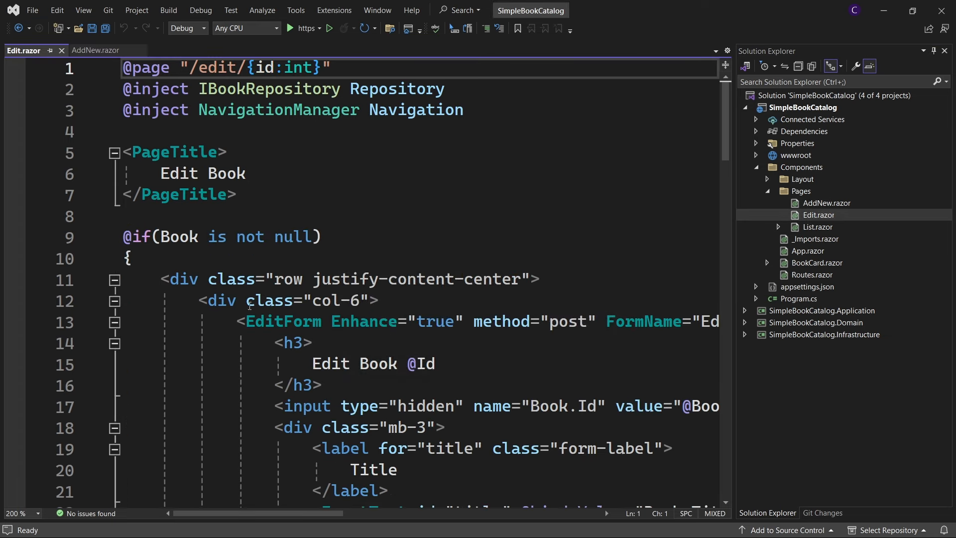
mouse_move(568, 267)
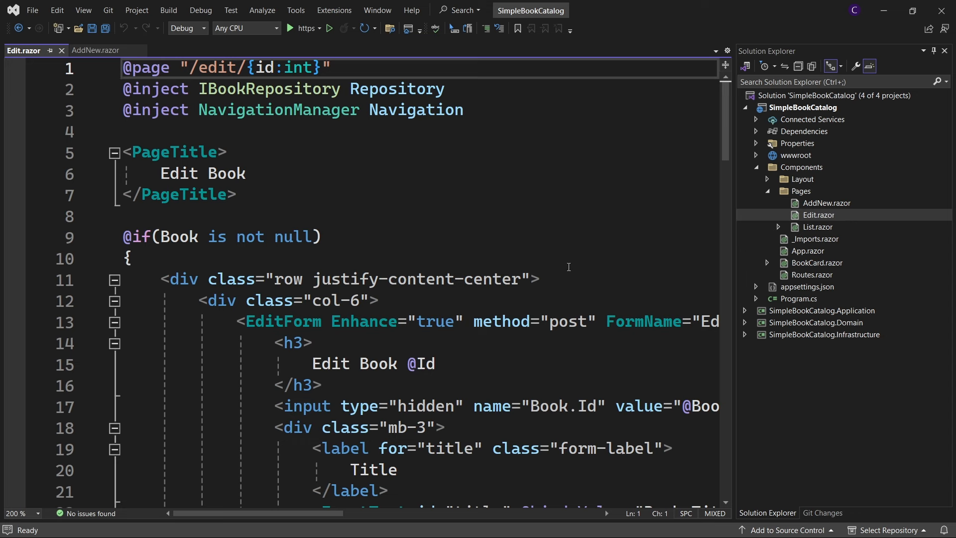
mouse_move(636, 254)
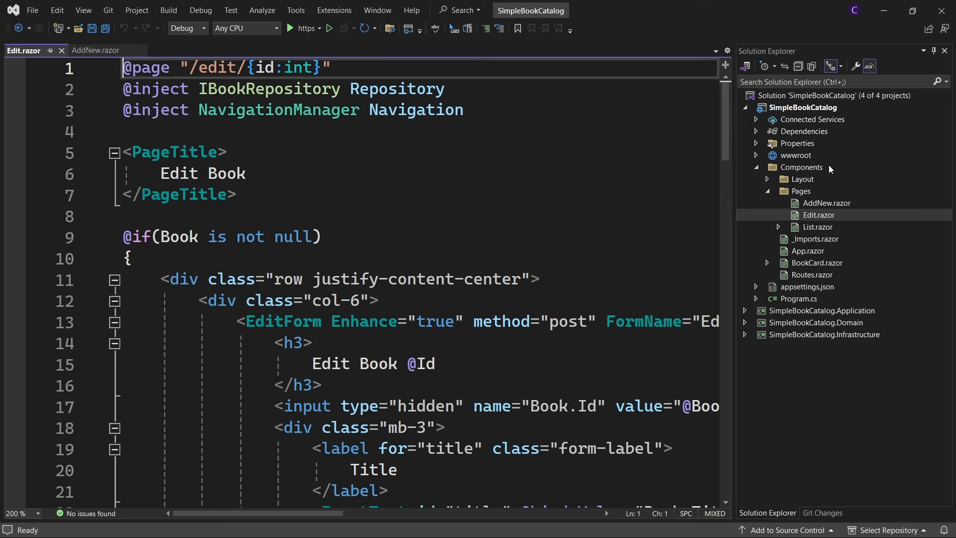
Add a Razor component named BookForm to the Components folder
right_click(803, 107)
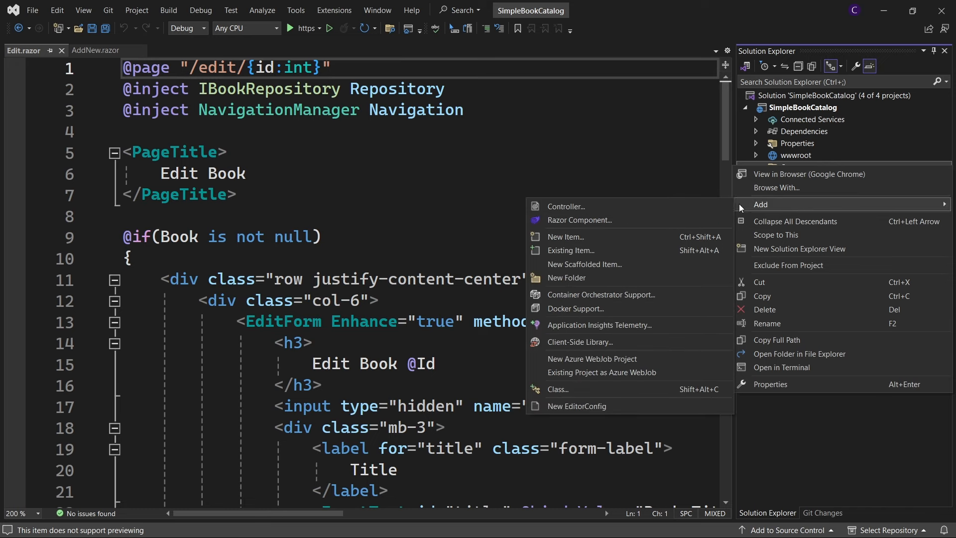
click(565, 236)
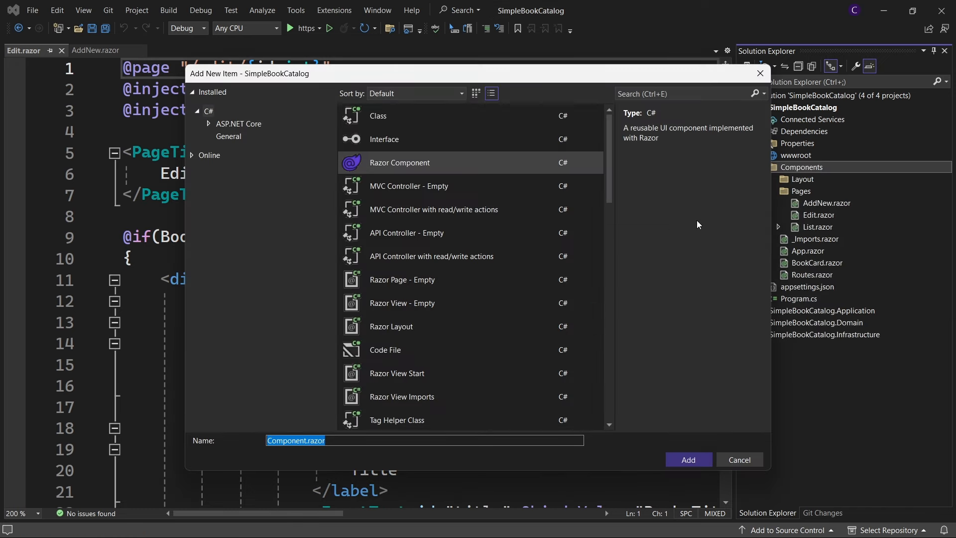
text(BookForm)
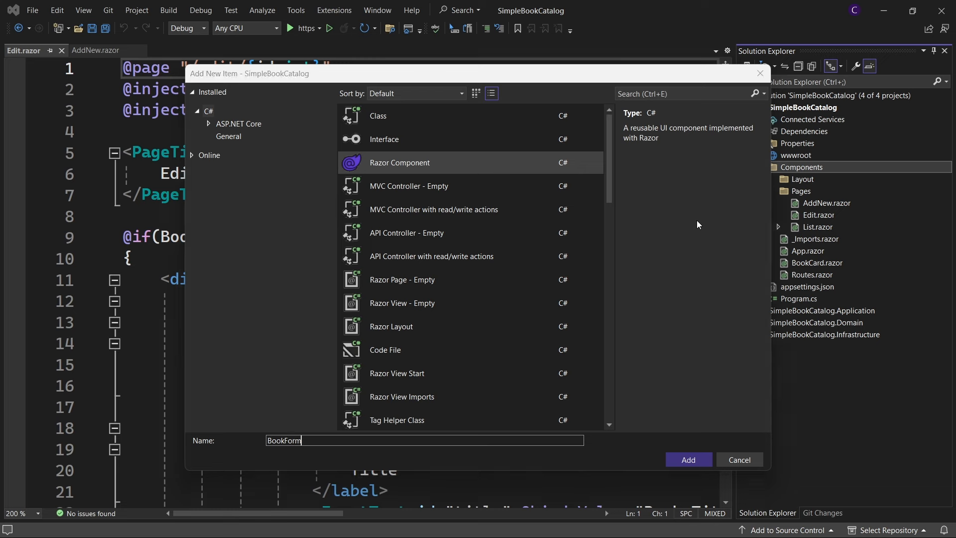
click(688, 460)
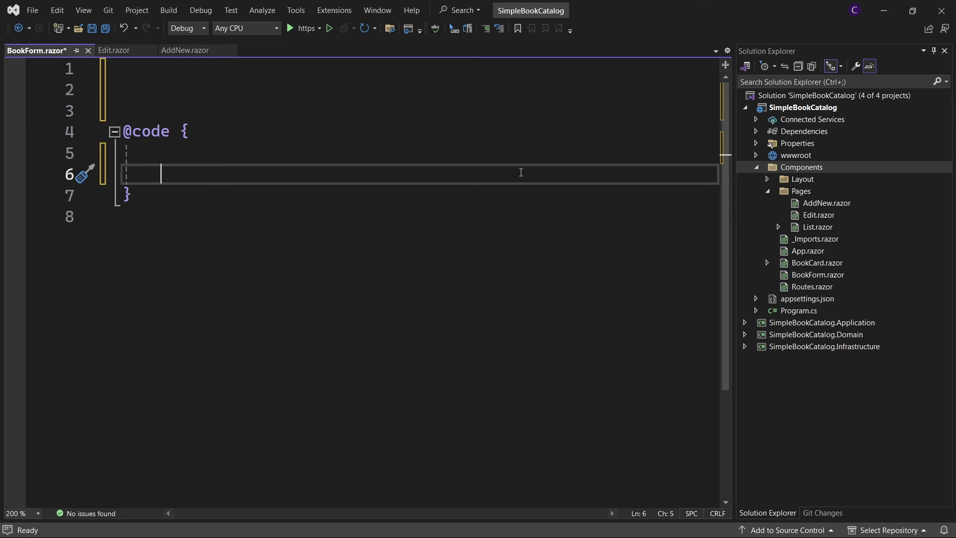
Declare a bool IsEditMode parameter defaulting to false
text(public b MyProperty { get; set;)
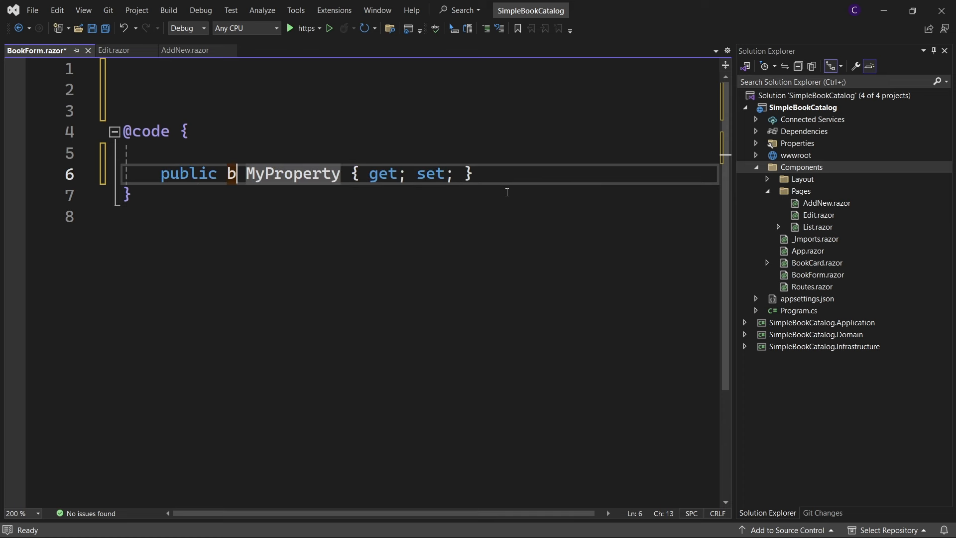
text(ool IsE)
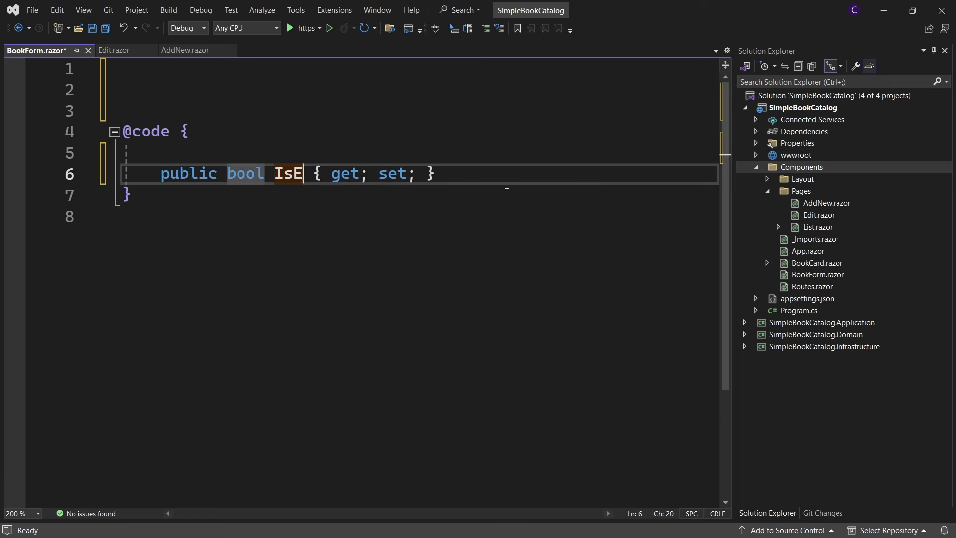
text(ditMode { get; set; } = false;)
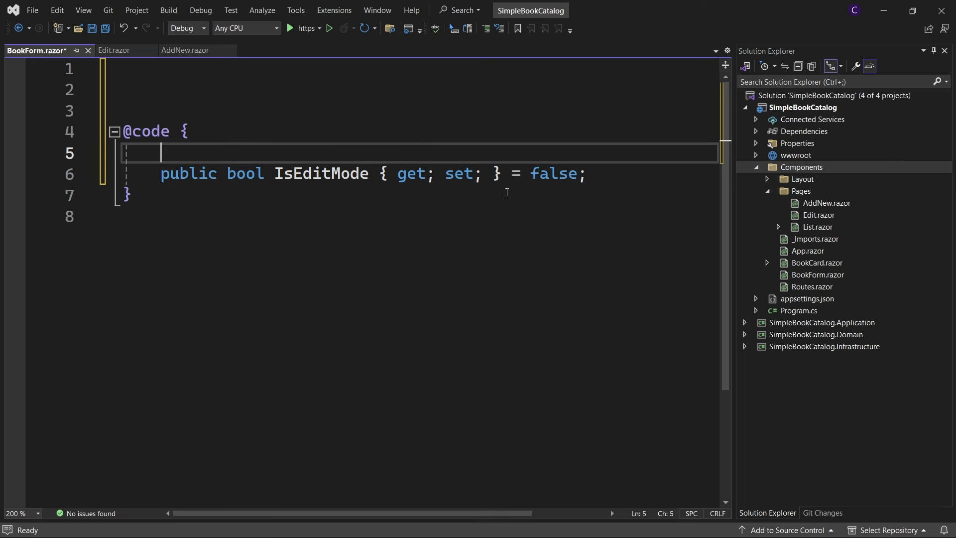
key(enter)
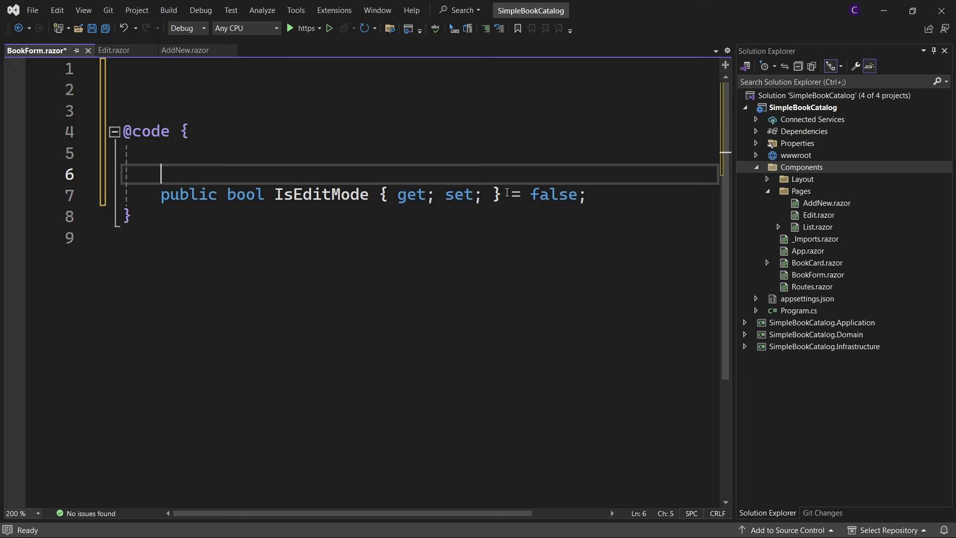
text([Parameter)
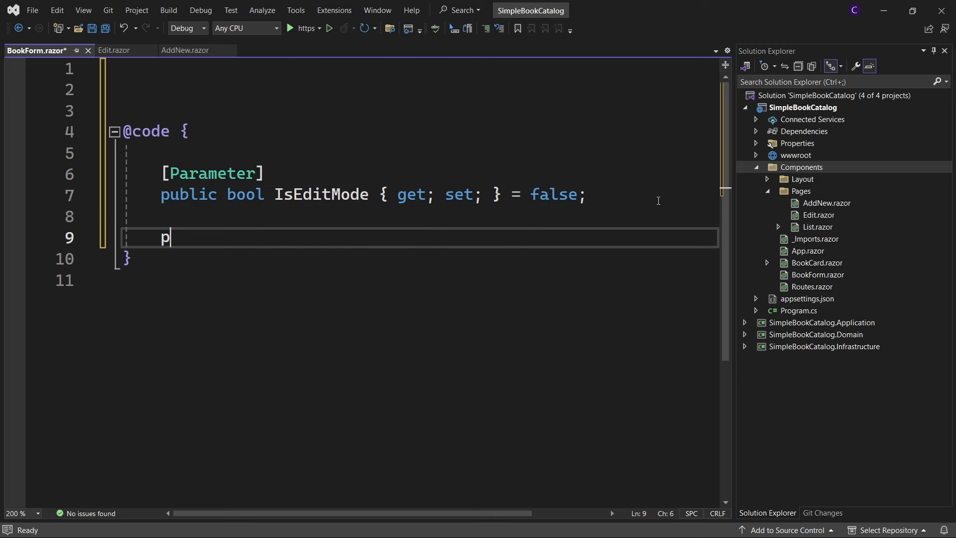
Add a BookId parameter and a nullable Book property marked [SupplyParameterFromForm]
key(Tab)
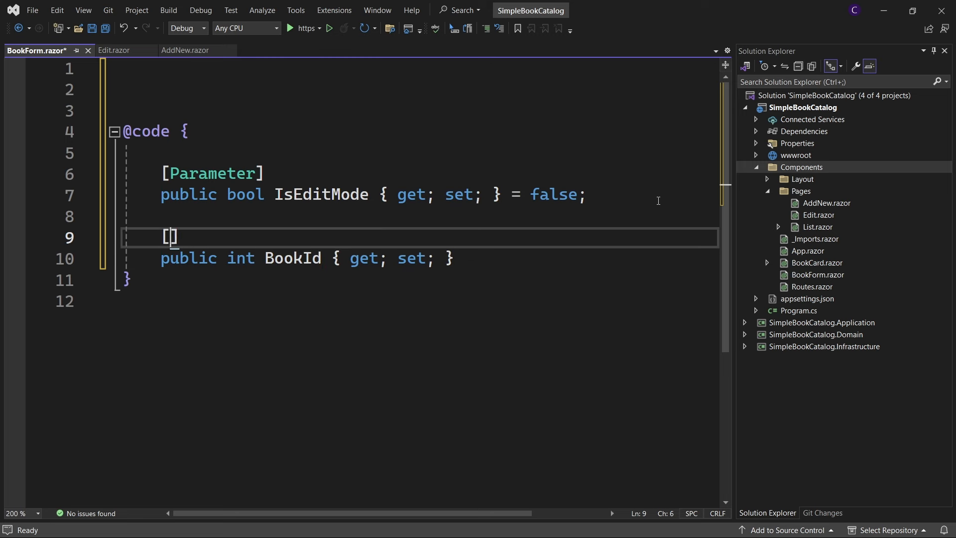
text(Parameter)
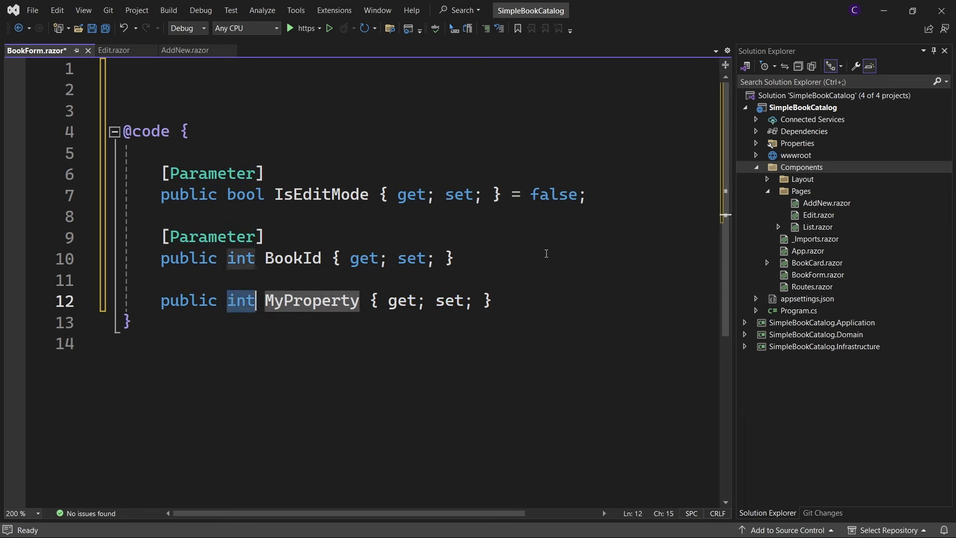
text(Book?)
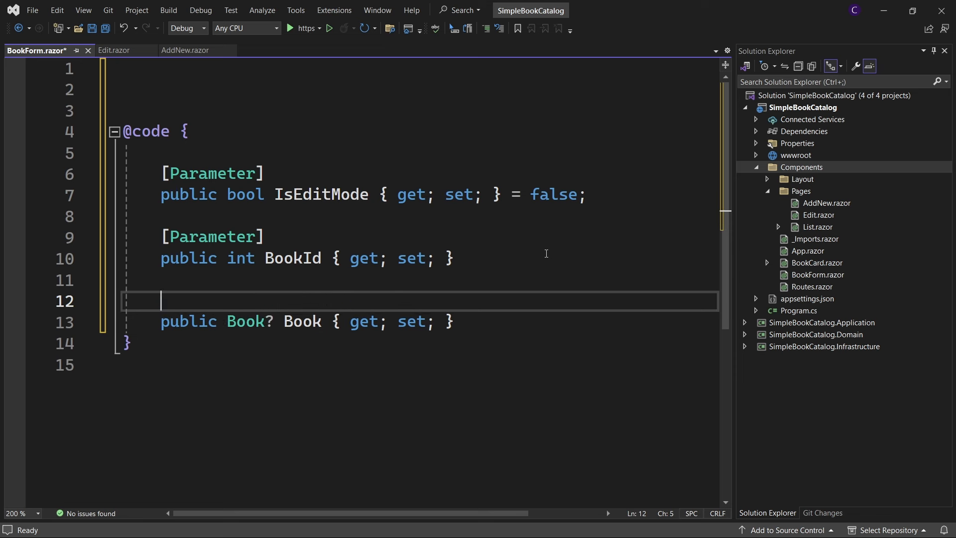
text([])
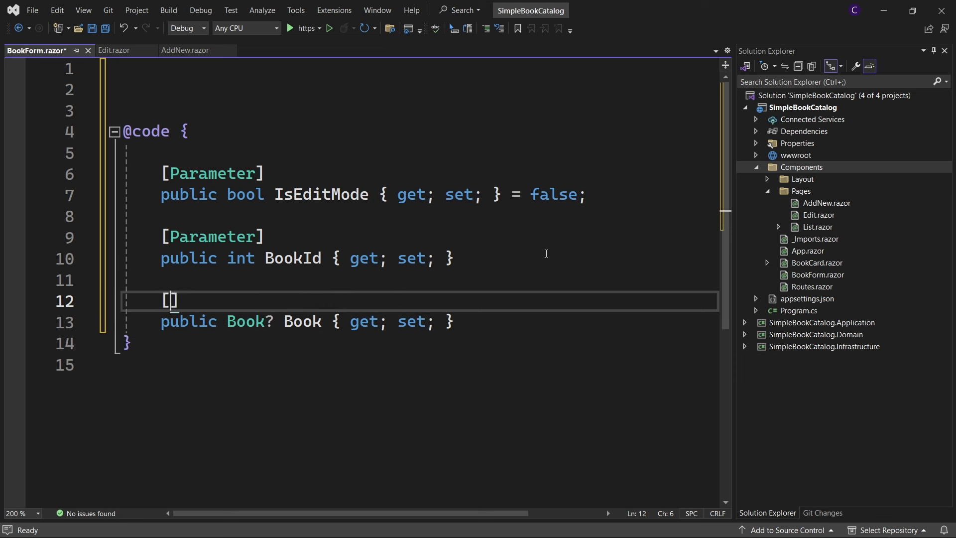
text(SupplyParameterFromForm)
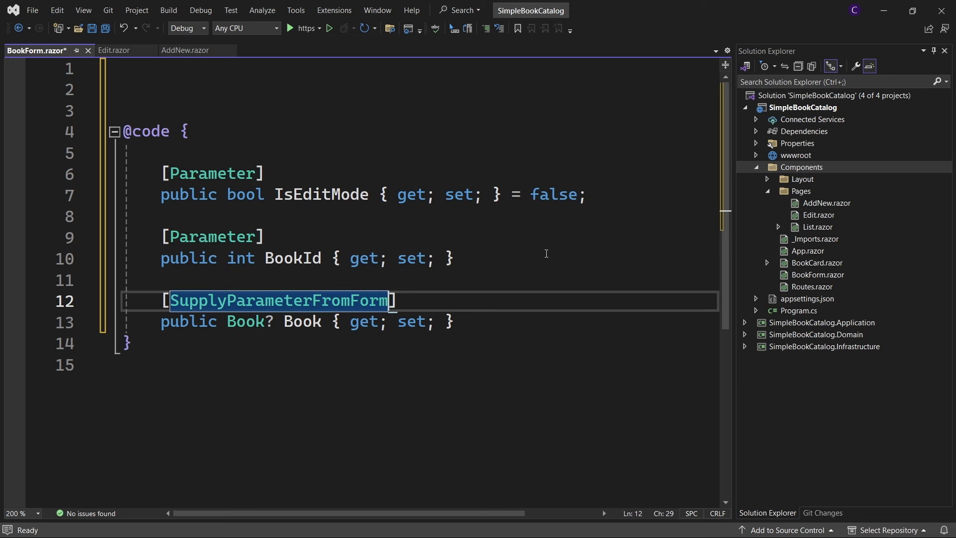
Add private string Title => IsEditMode ? $"Edit Book {BookId}" : "Add New Book"
click(445, 321)
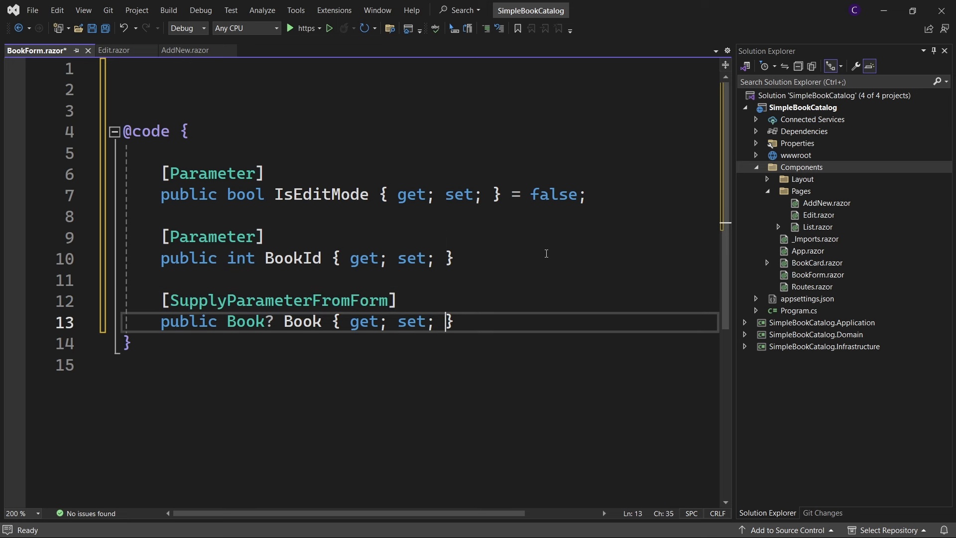
text(pr)
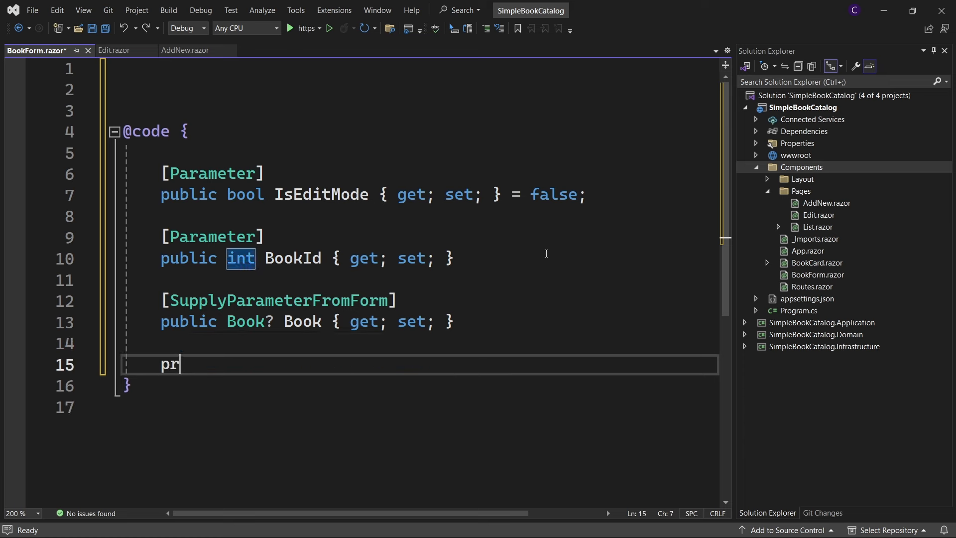
text(ivate string)
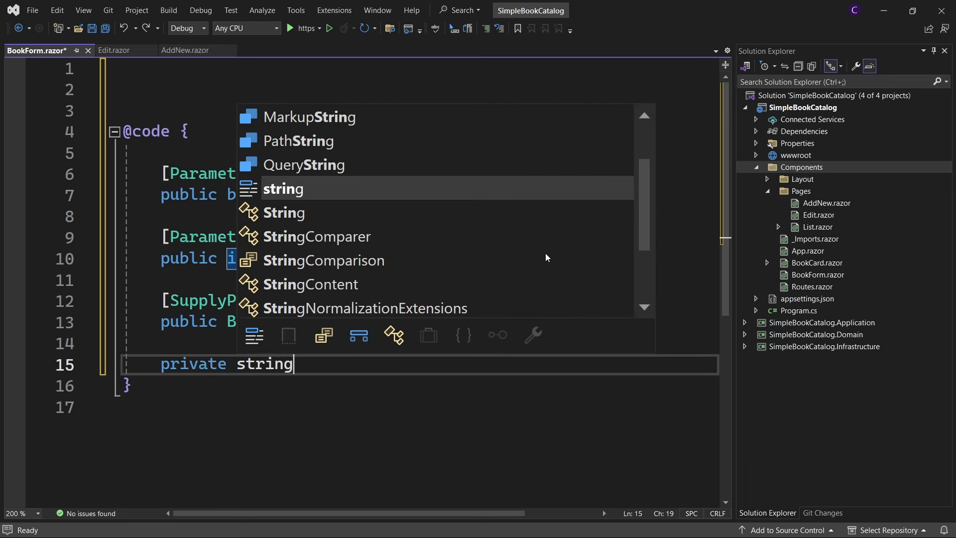
text(Title =>)
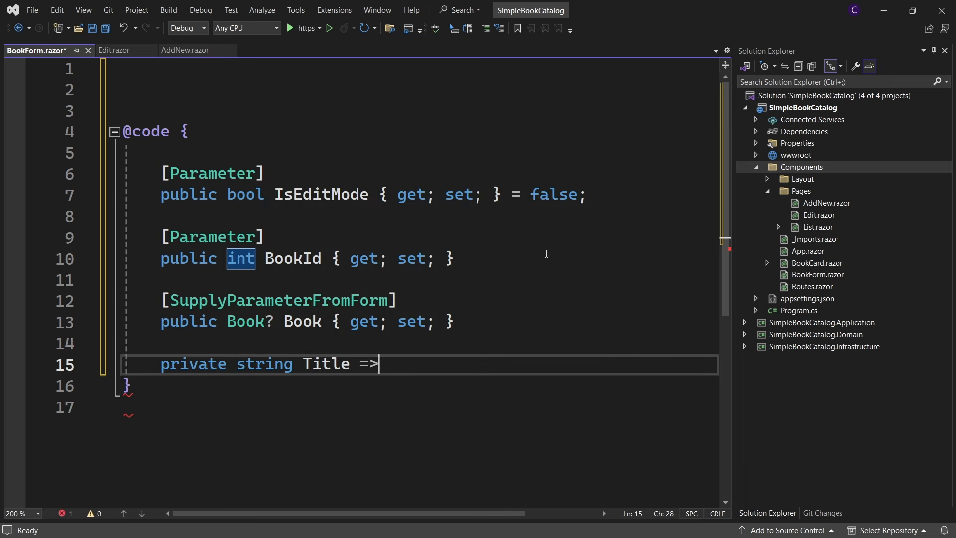
text(IsEditMode ?)
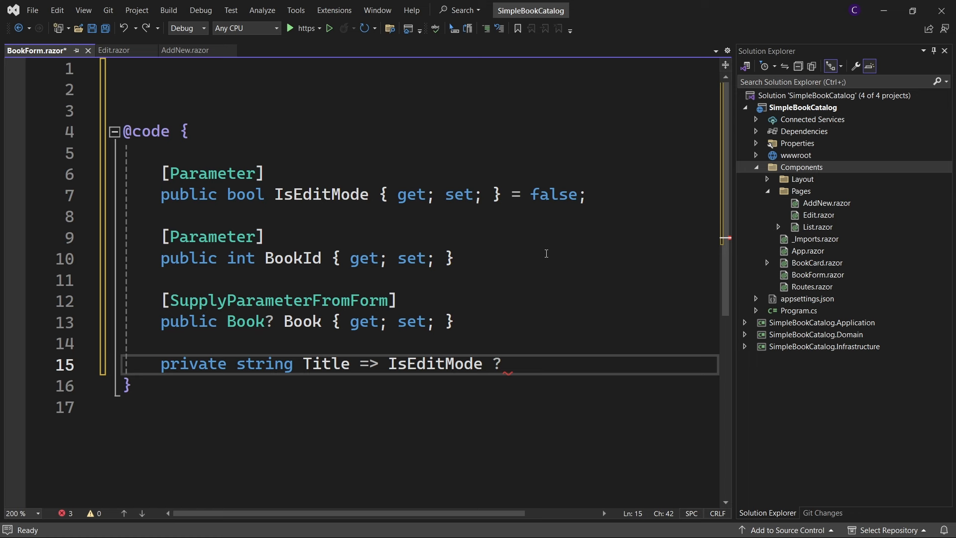
text($)
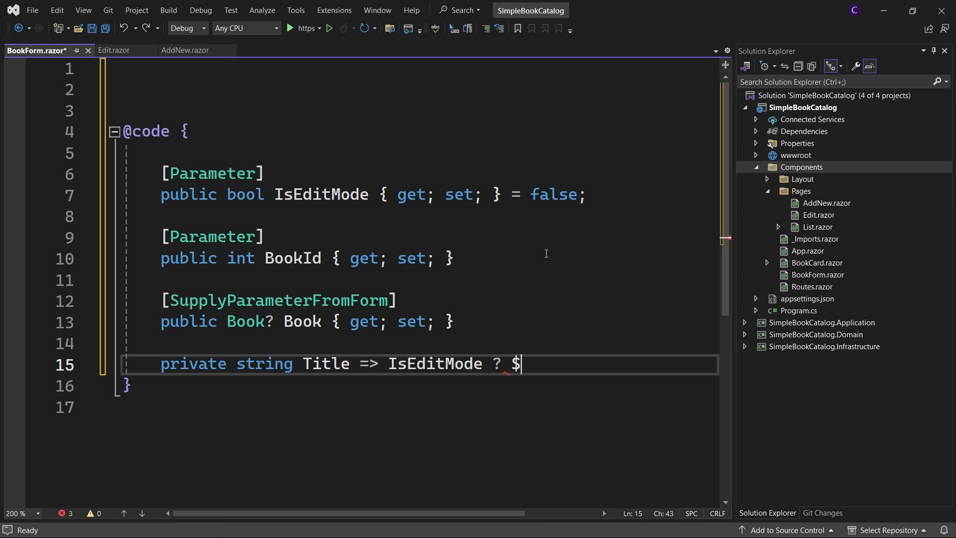
text("Edit Book {)
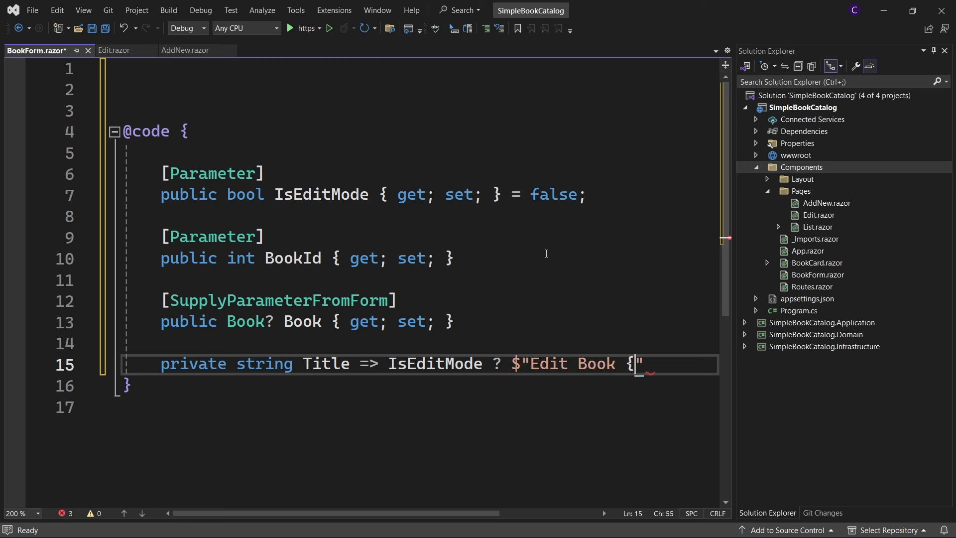
text(BookId})
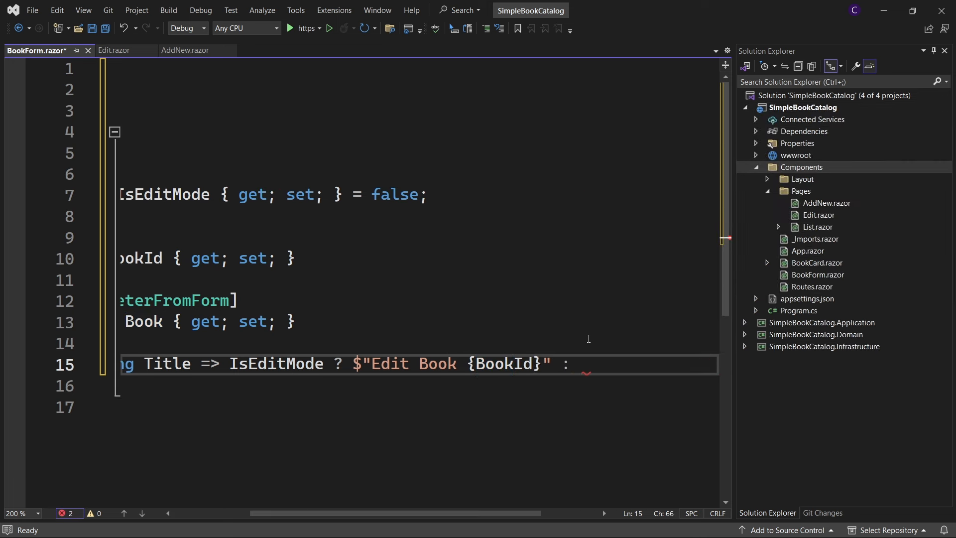
text("Add New B)
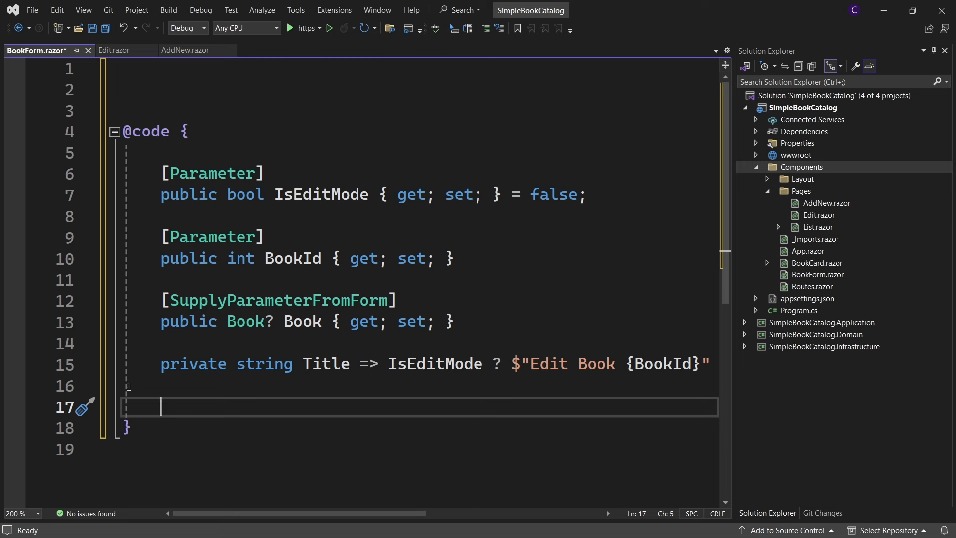
mouse_move(193, 79)
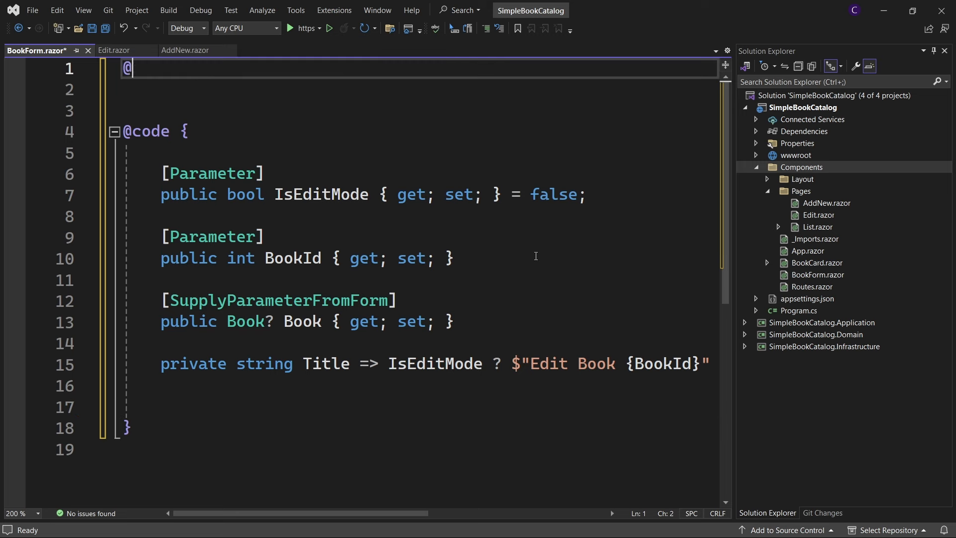
Inject IBookRepository as Repository at the top of BookForm
text(inject I)
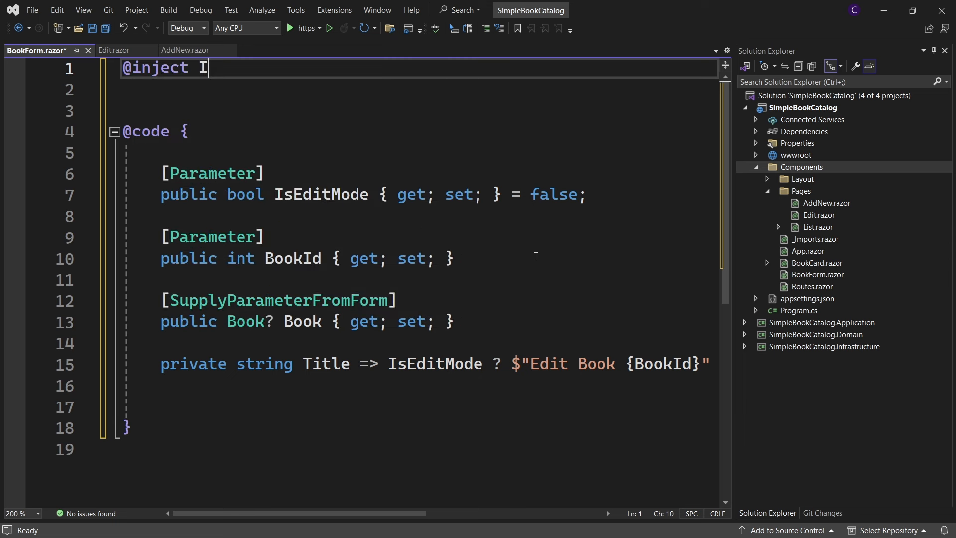
text(BookRepository R)
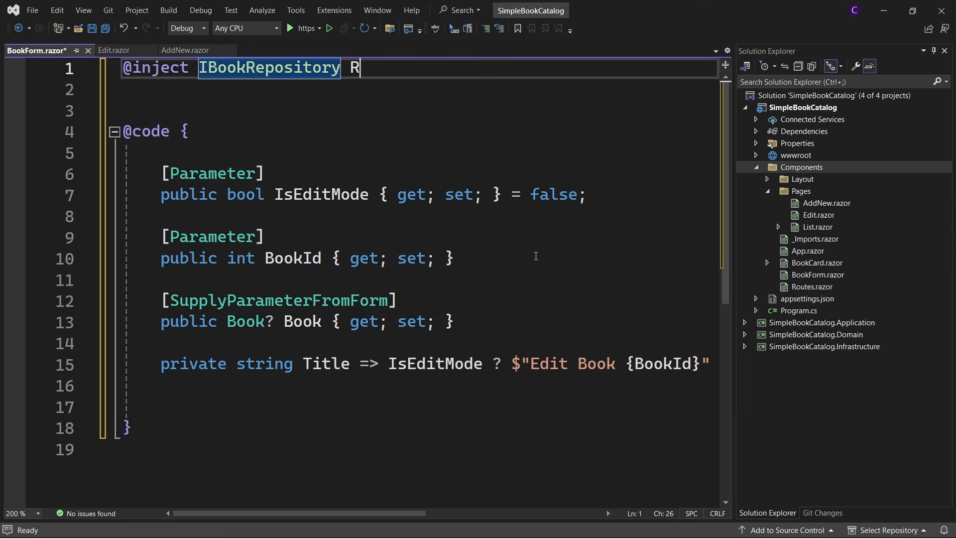
text(epository)
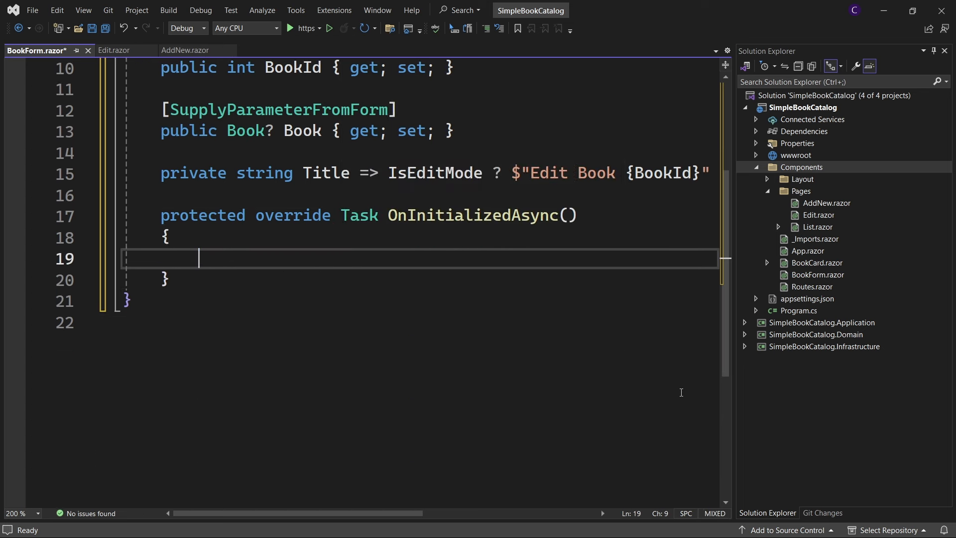
Load Book via Repository.GetByIdAsync(BookId) in edit mode, otherwise new()
text(if(IsEd)
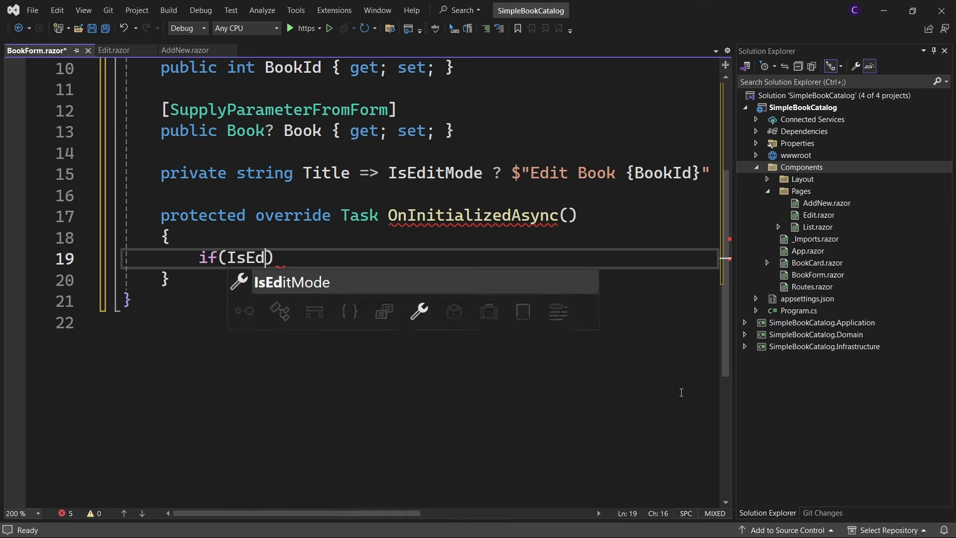
text(Book ??= await)
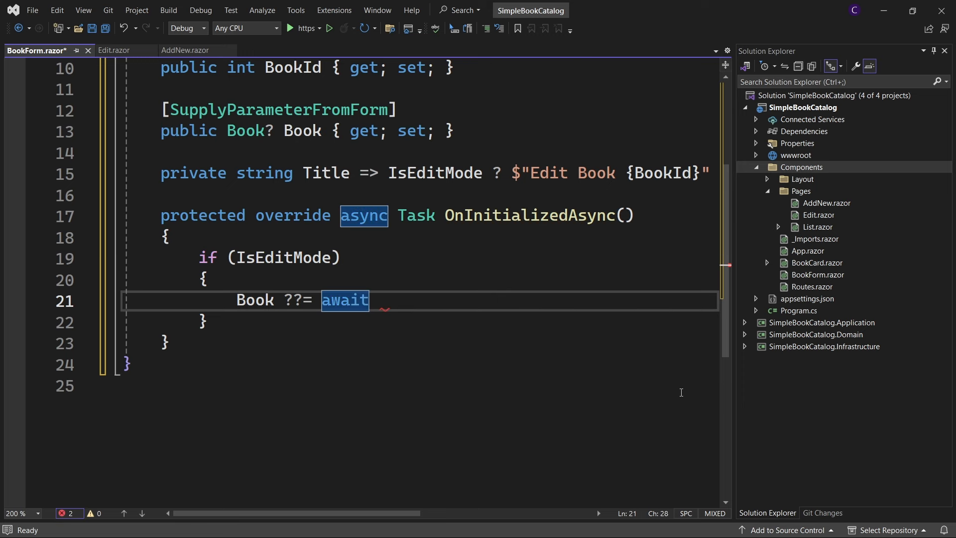
text(Repository.GetByIdAsync())
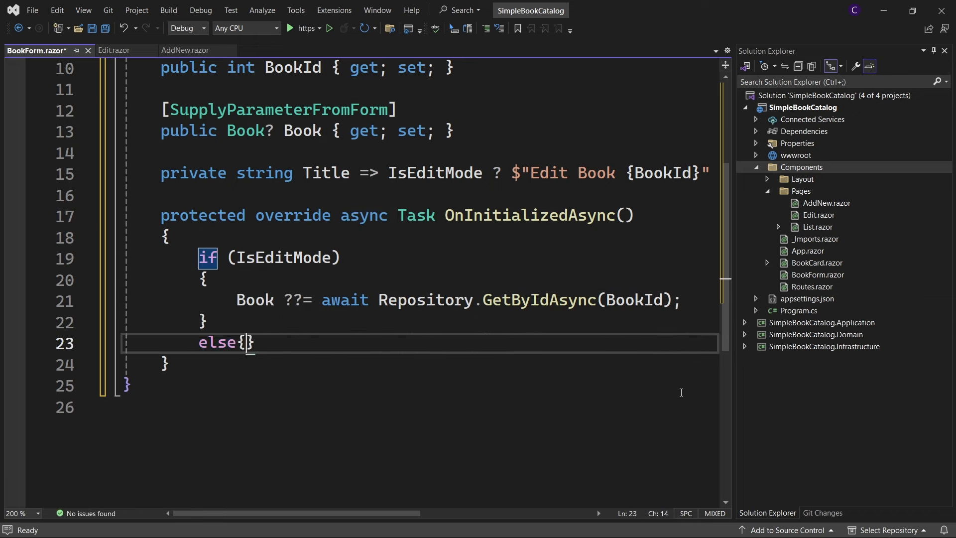
text(Book ??)
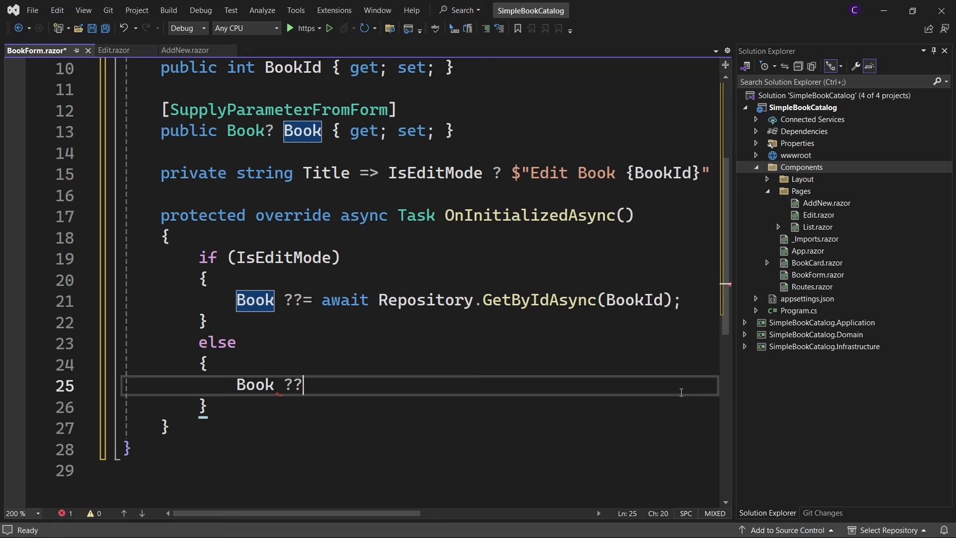
text(new();)
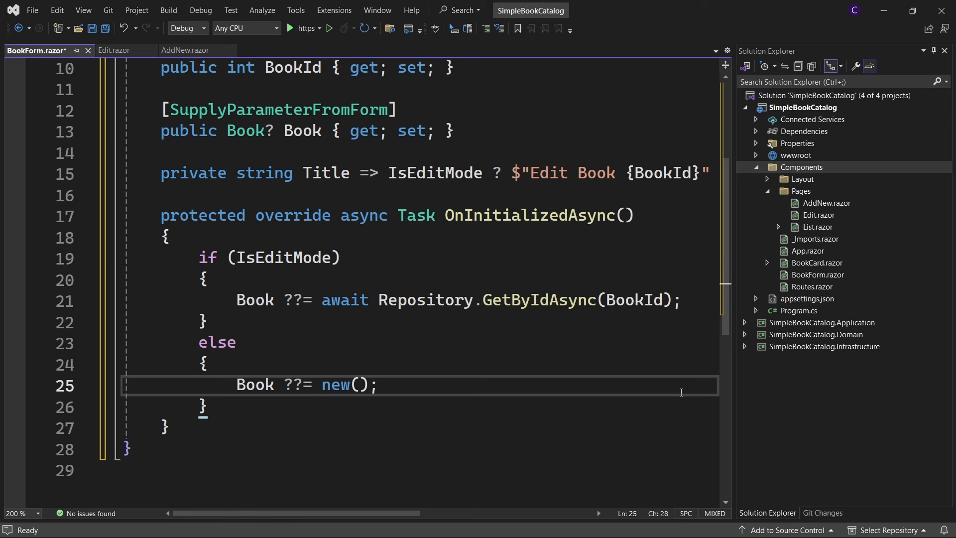
mouse_move(603, 397)
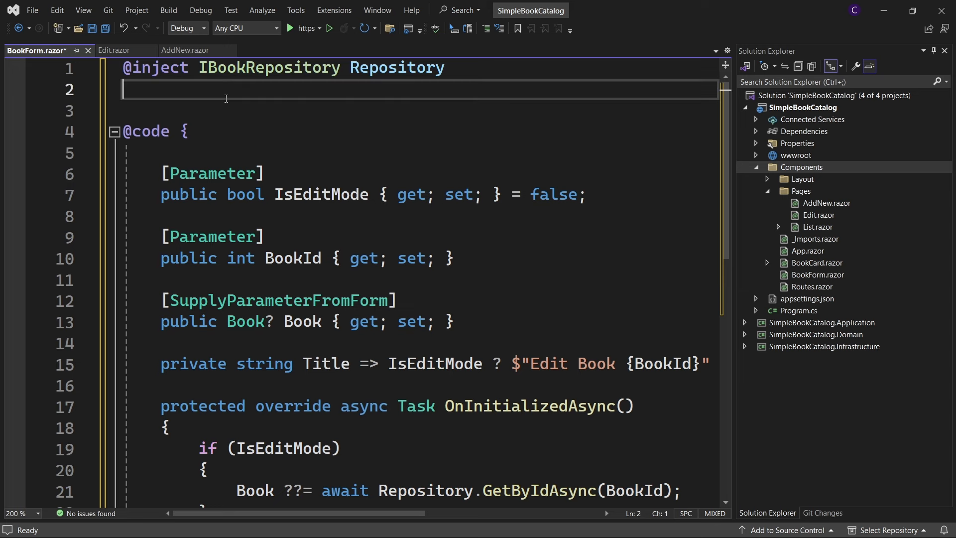
key(Enter)
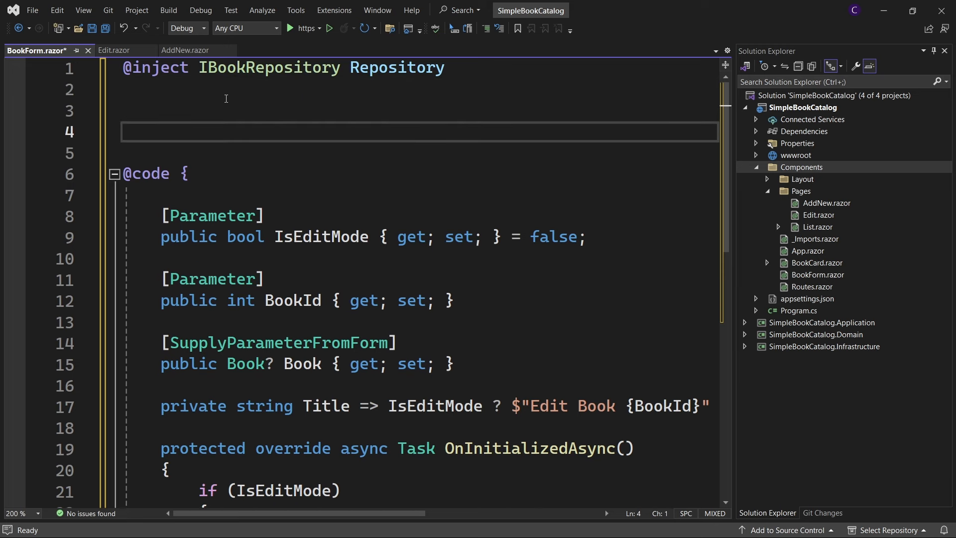
text(@if(Book is))
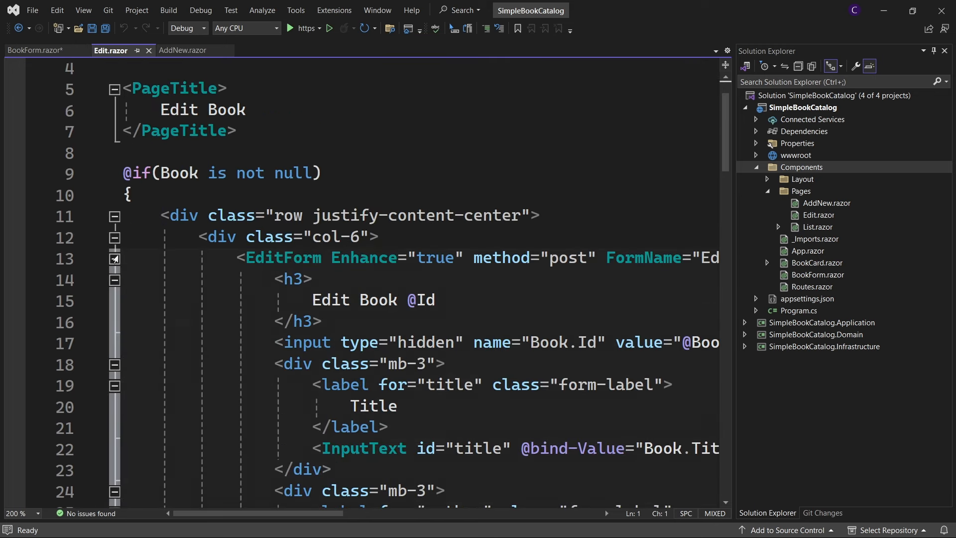
click(115, 258)
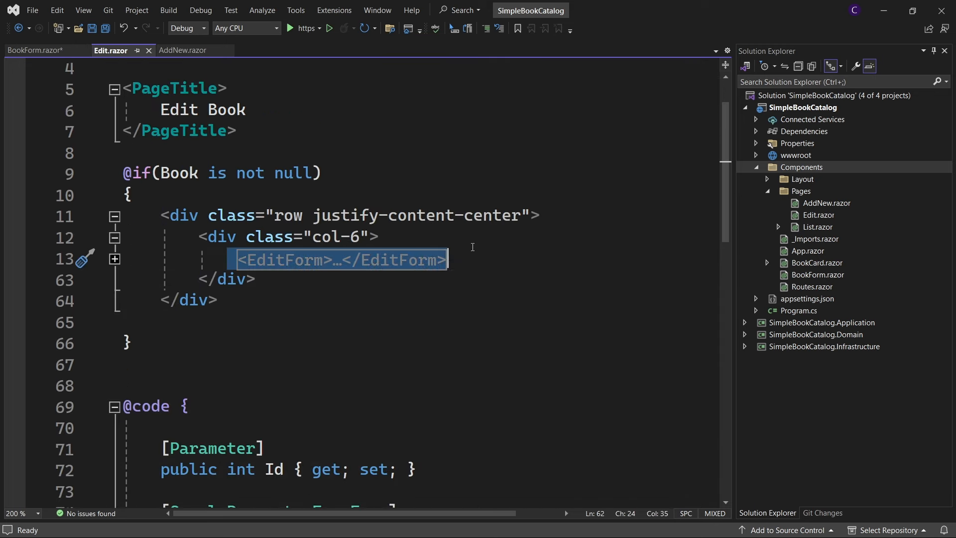
click(36, 49)
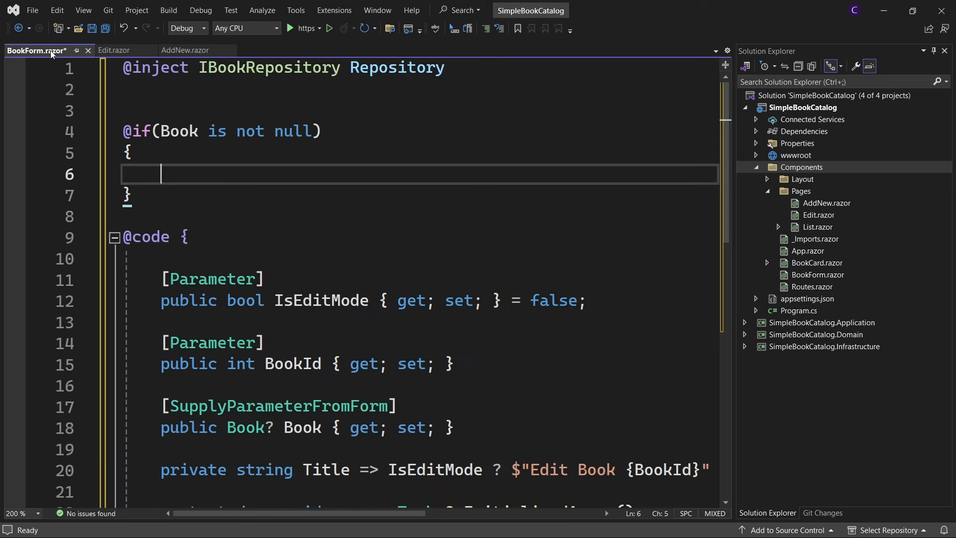
scroll(down, 3)
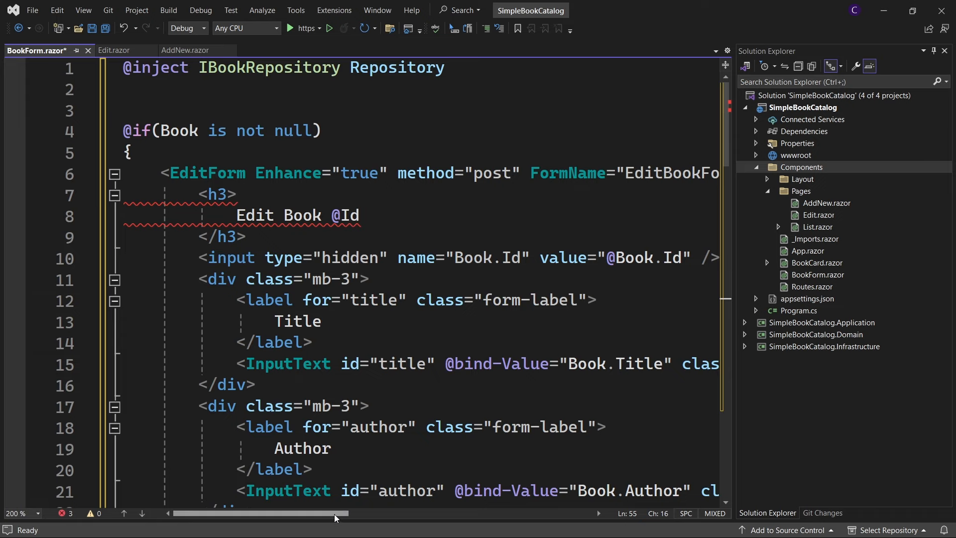
scroll(right, 3)
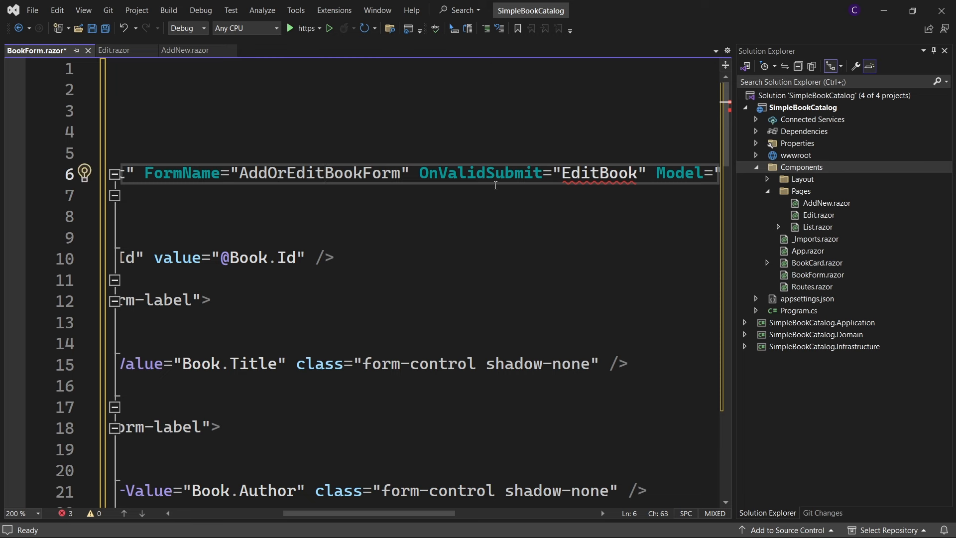
text(AddBook)
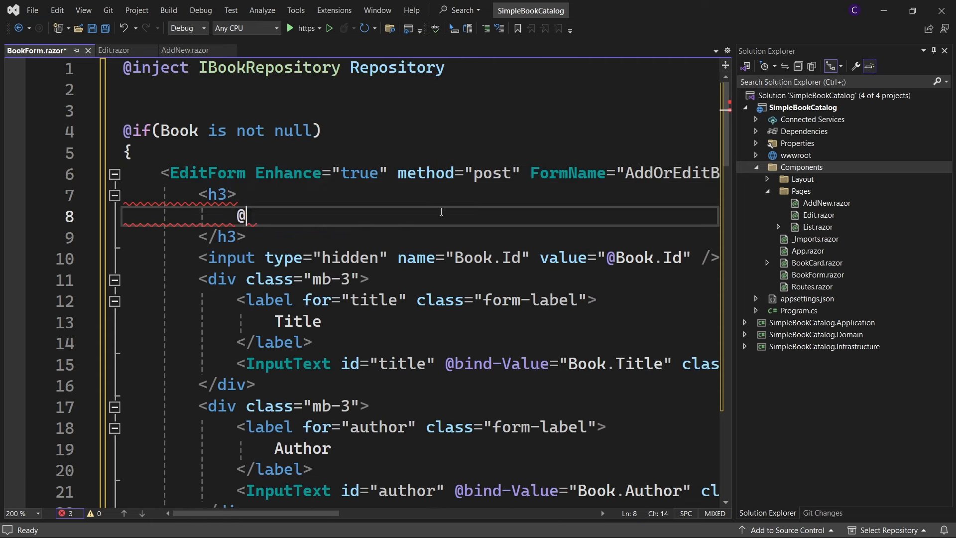
text(Title)
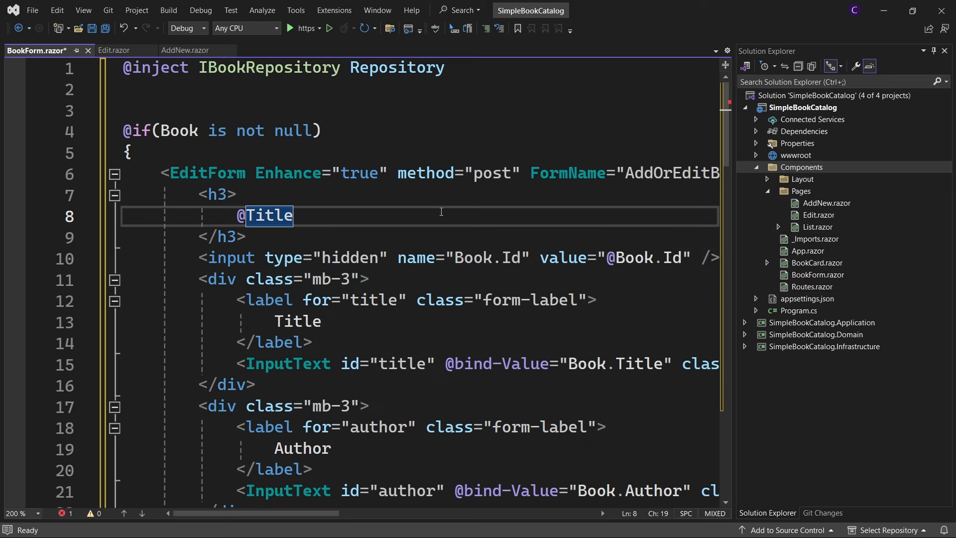
mouse_move(386, 238)
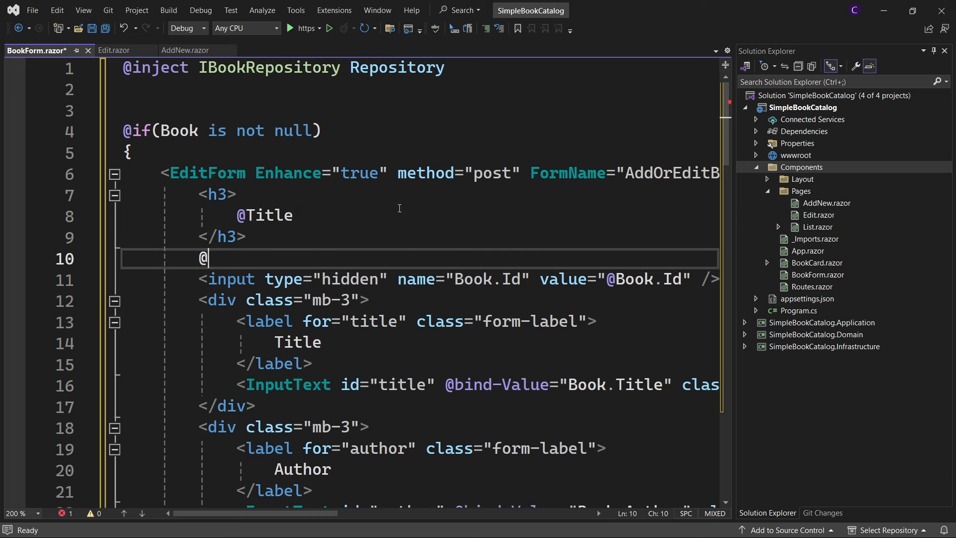
text(if(IsEditMode)
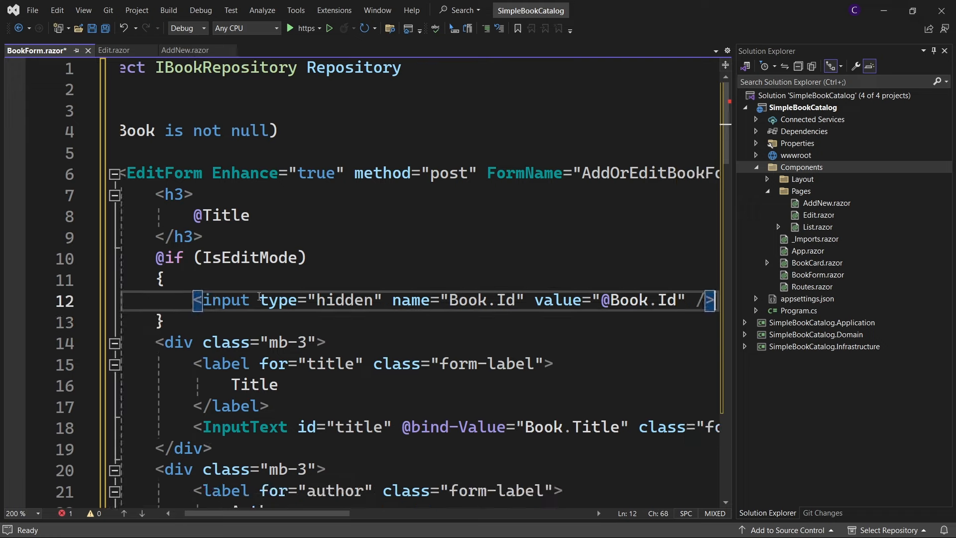
Rename the submit handler to a private async Task AddOrEditBook method
double_click(523, 173)
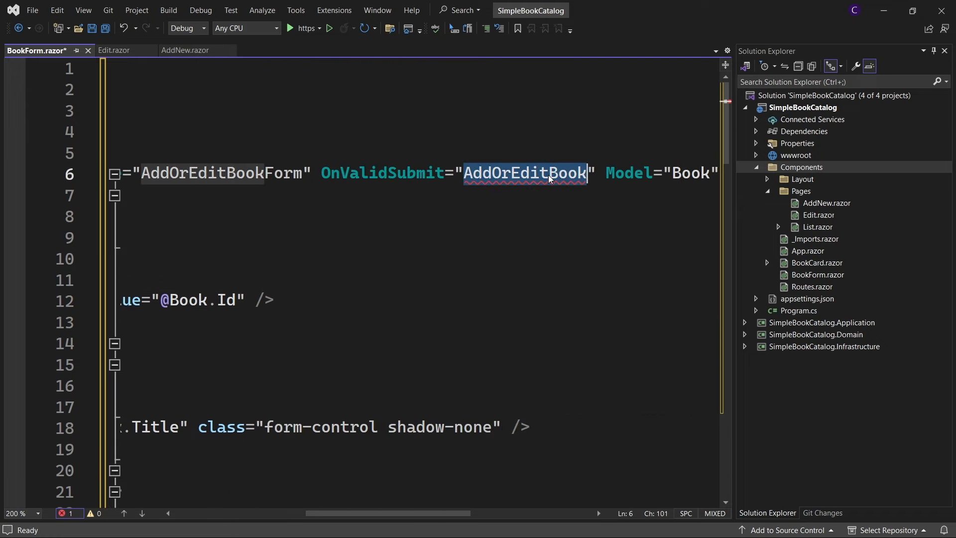
scroll(down, 3)
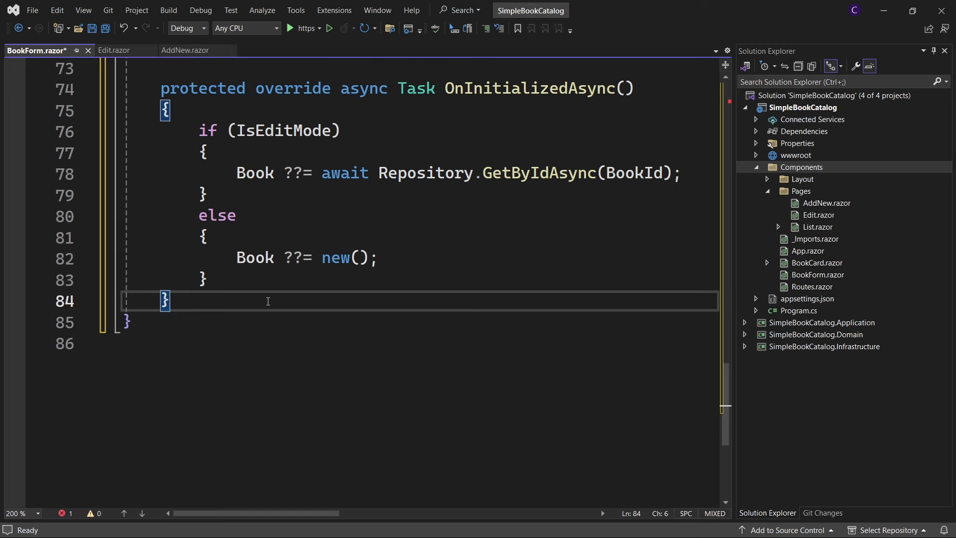
text(private async)
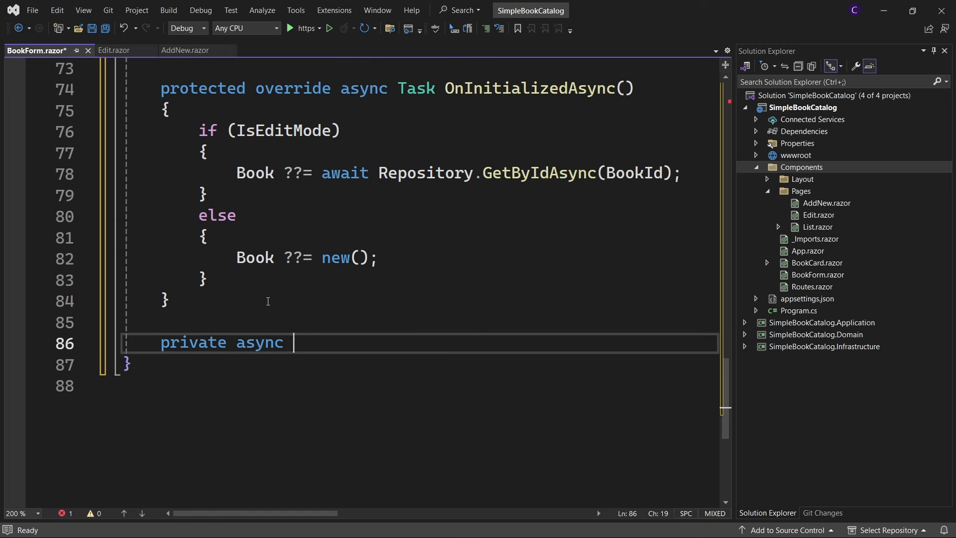
text(Task AddOrEditBook())
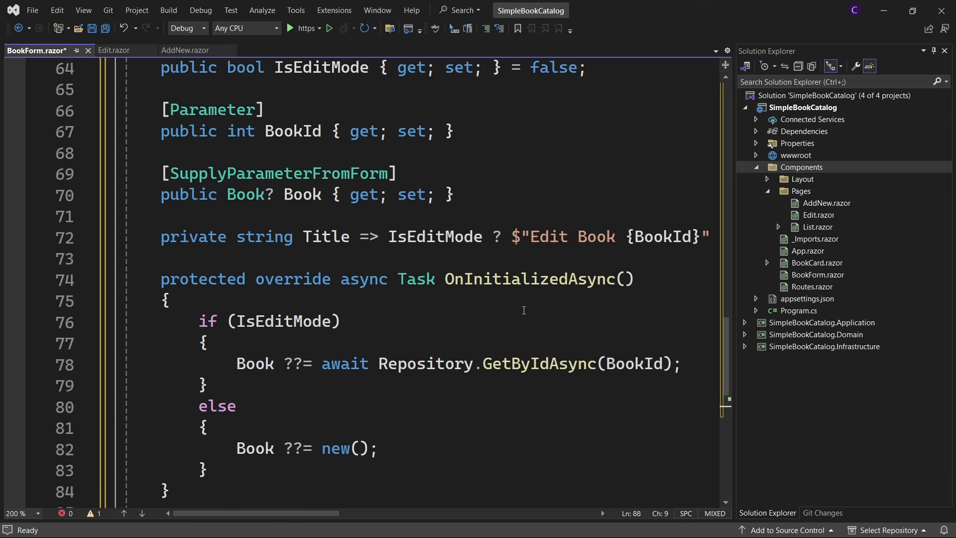
mouse_move(485, 142)
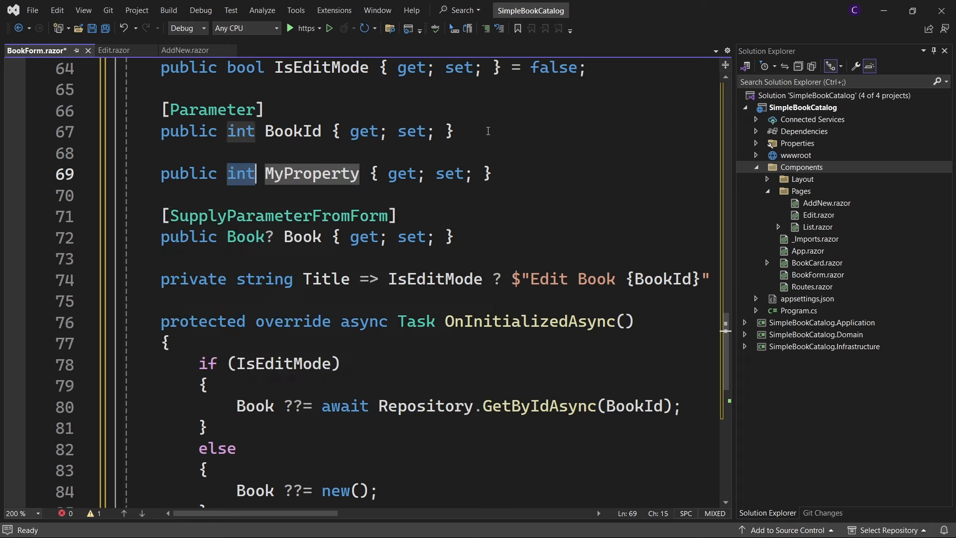
Declare an EventCallback<Book> OnValidBookSubmit parameter
text(EventCallback<Book>)
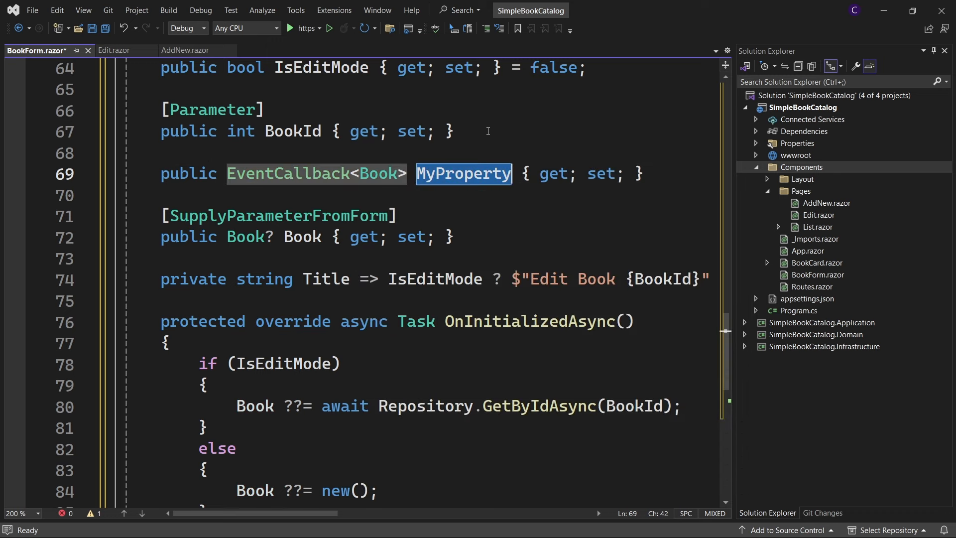
text(OnValidBoo)
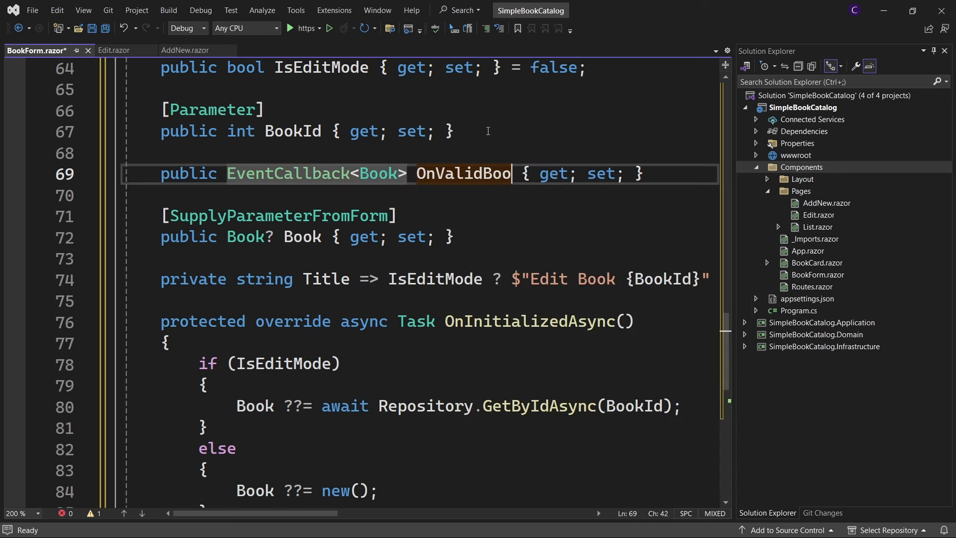
text(kSubmit)
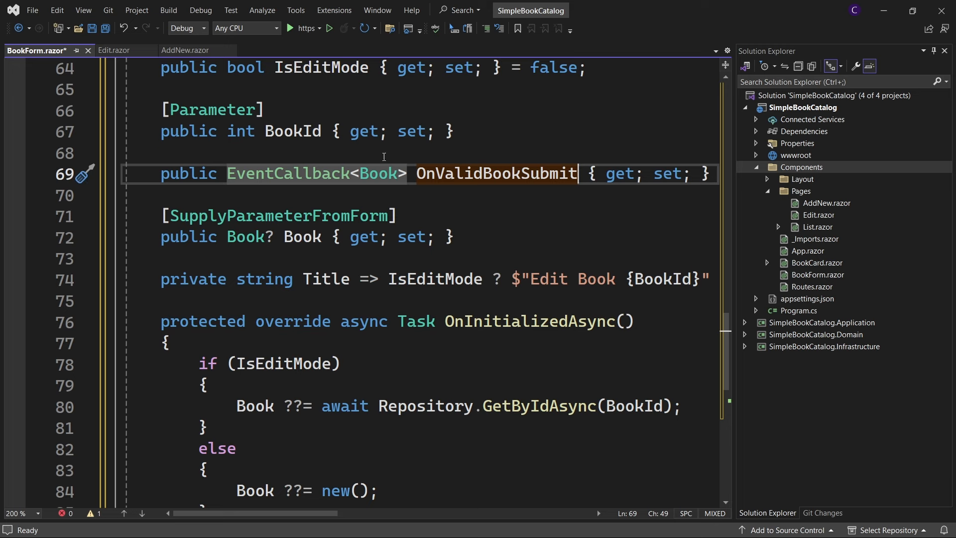
text([Parameter)
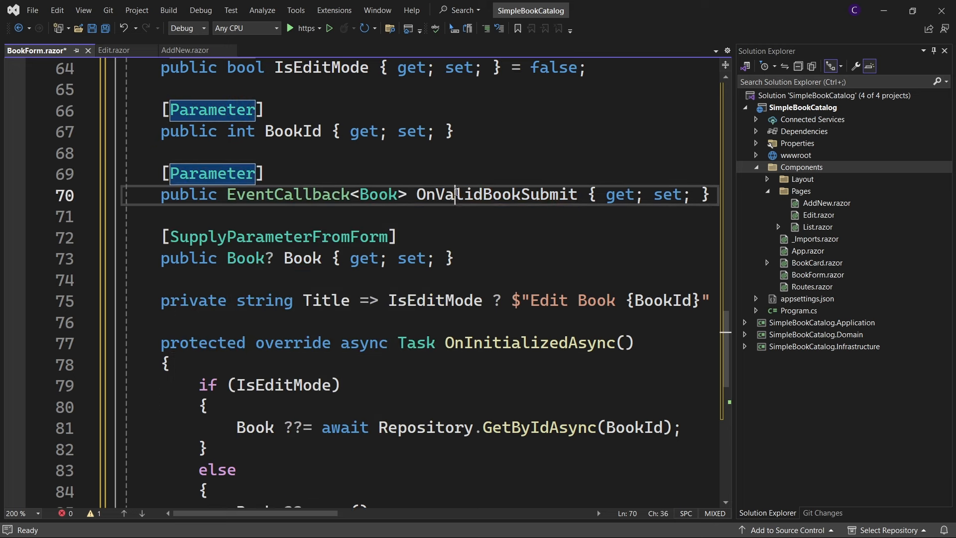
Make AddOrEditBook await OnValidBookSubmit.InvokeAsync(Book)
scroll(down, 3)
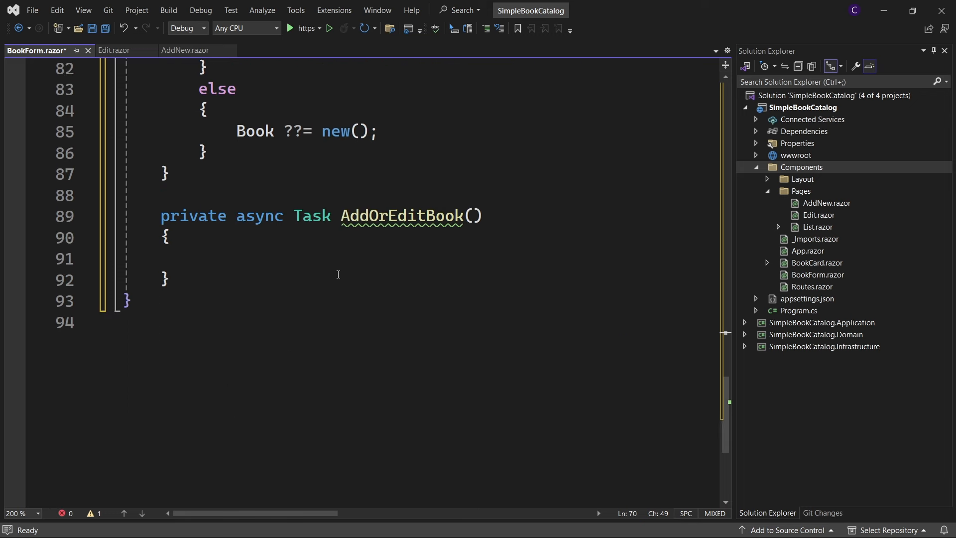
text(await)
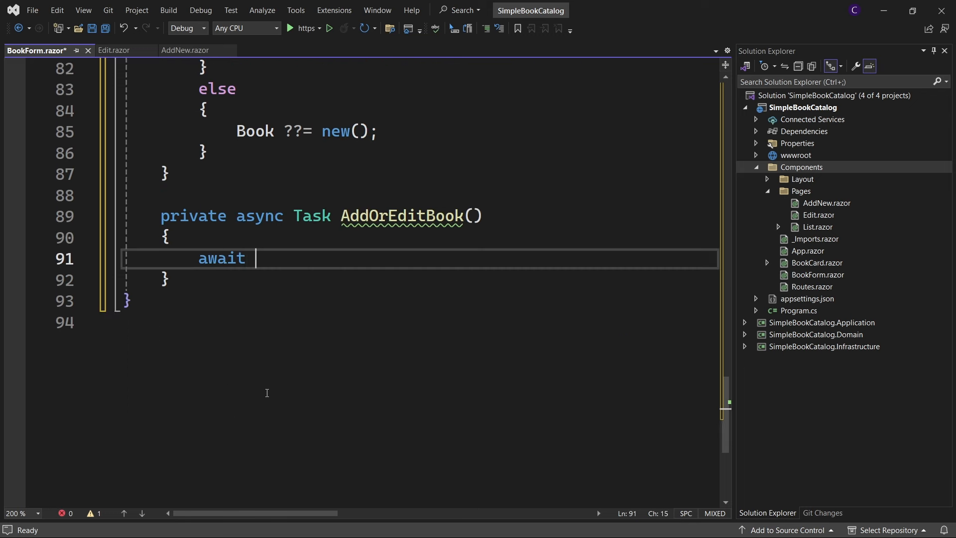
text(OnValidBookSubmit.Invok)
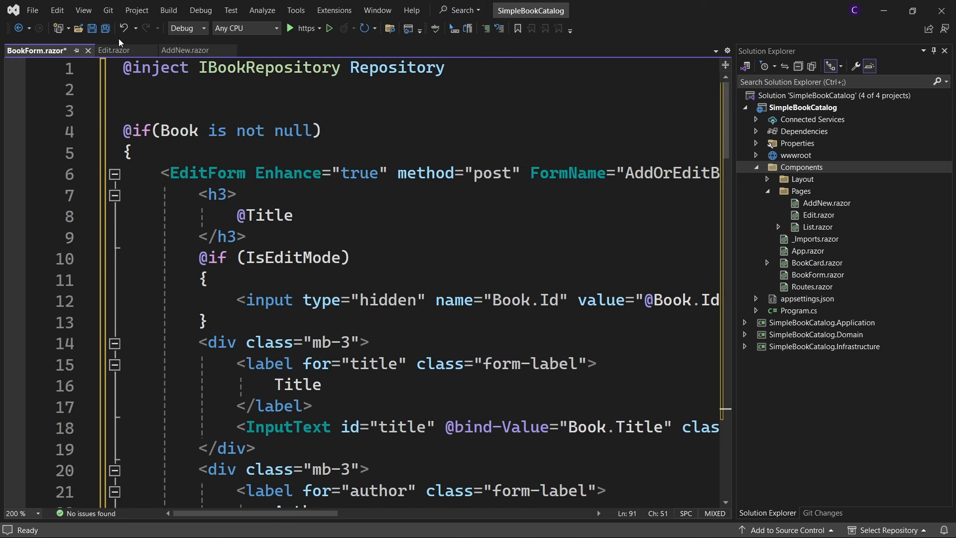
Replace AddNew's EditForm with <BookForm IsEditMode="false" OnValidBookSubmit="AddBook" /> and pass Book to AddBook
click(179, 50)
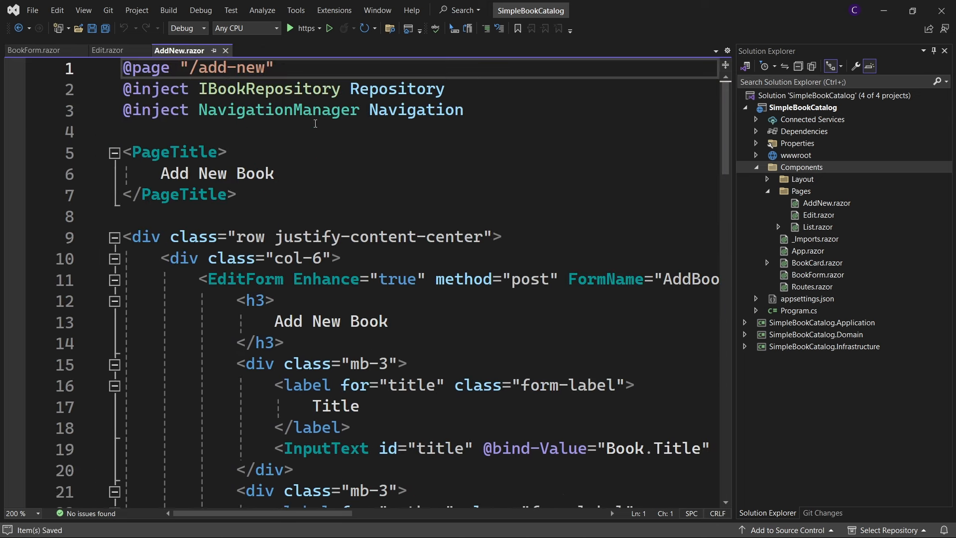
click(114, 280)
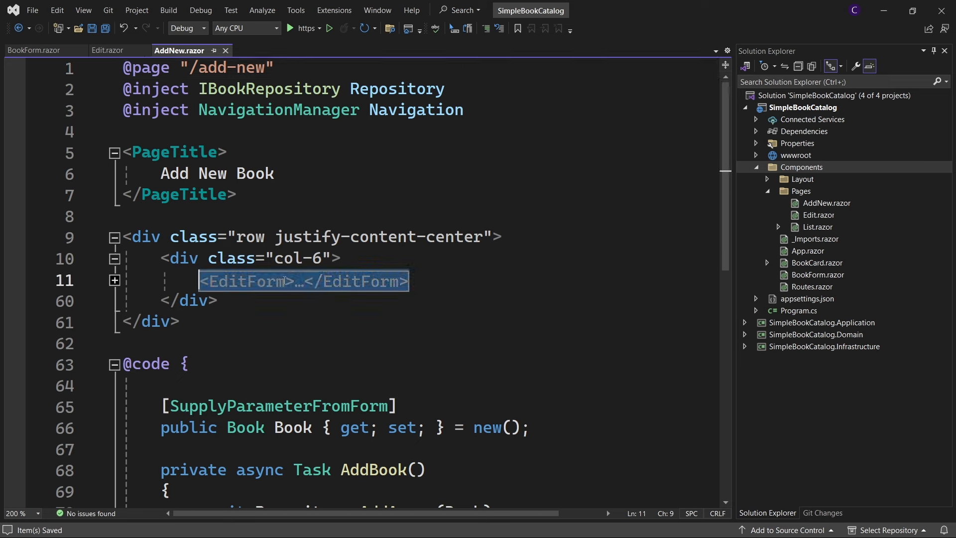
text(<BookForm IsEditMode="false" />)
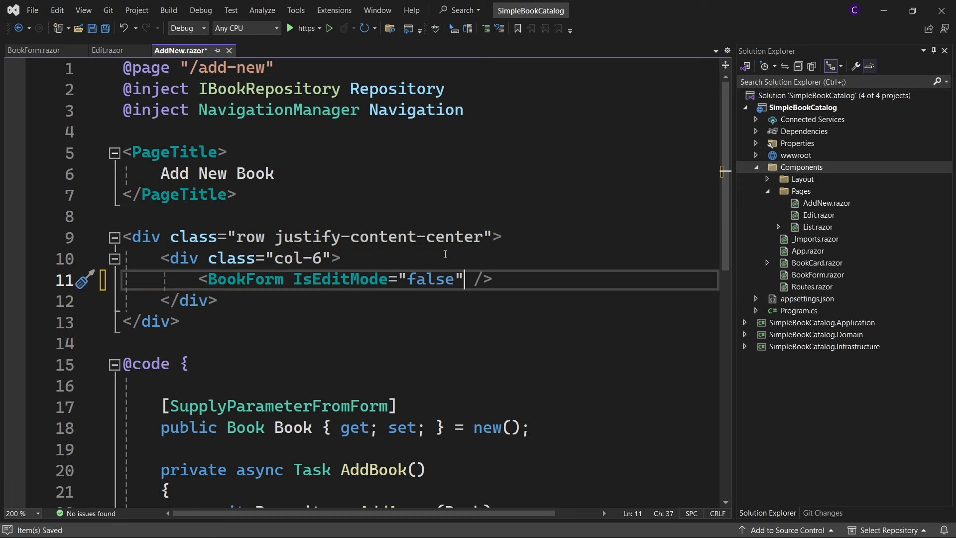
text(Onva)
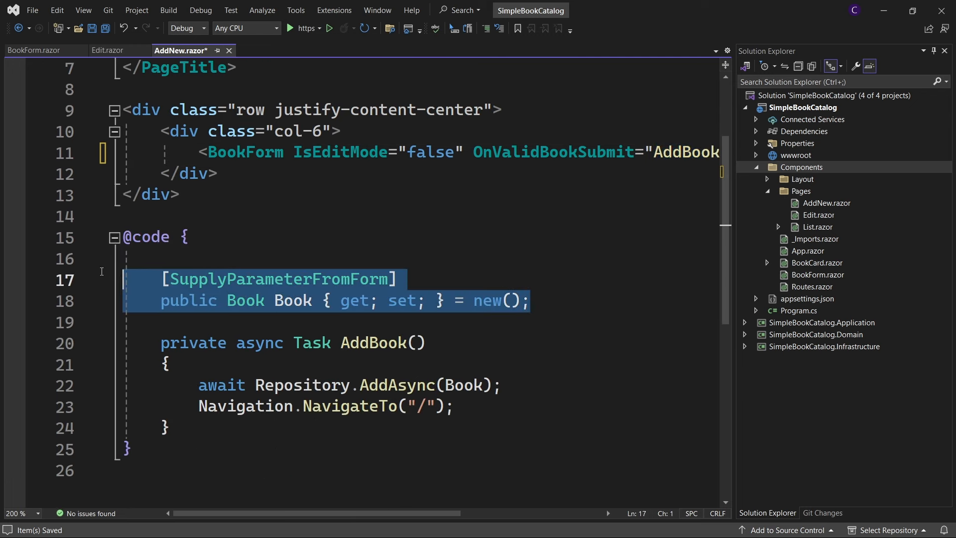
key(Delete)
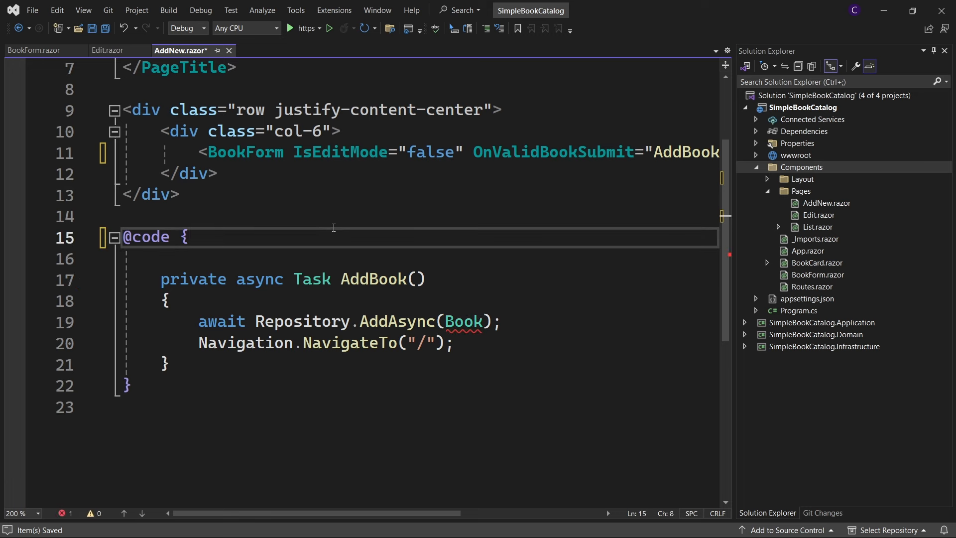
text(Book book)
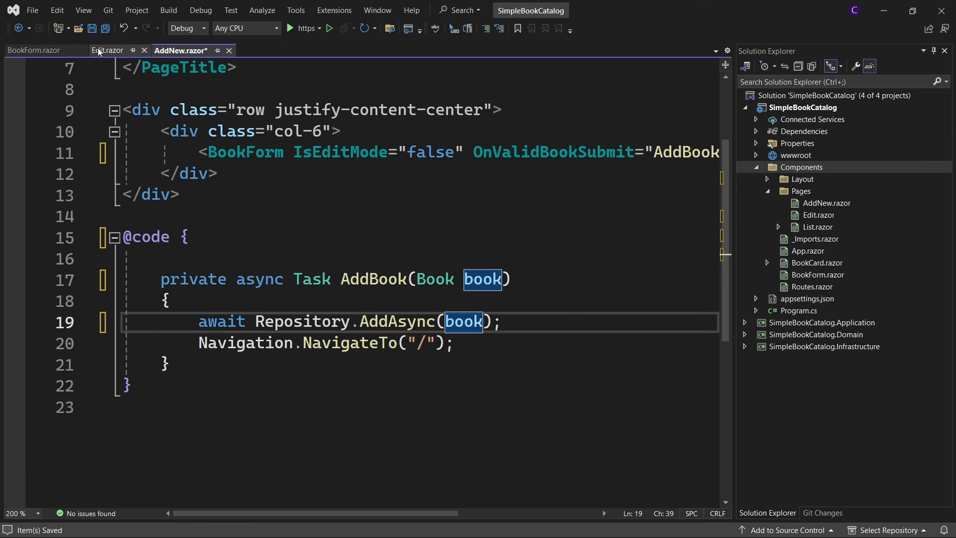
click(108, 50)
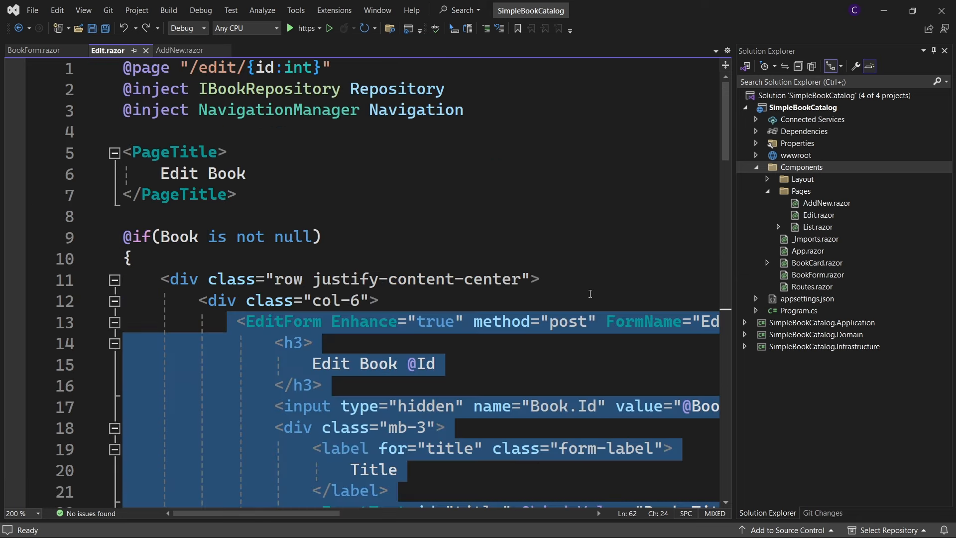
text(<BookForm Ise />)
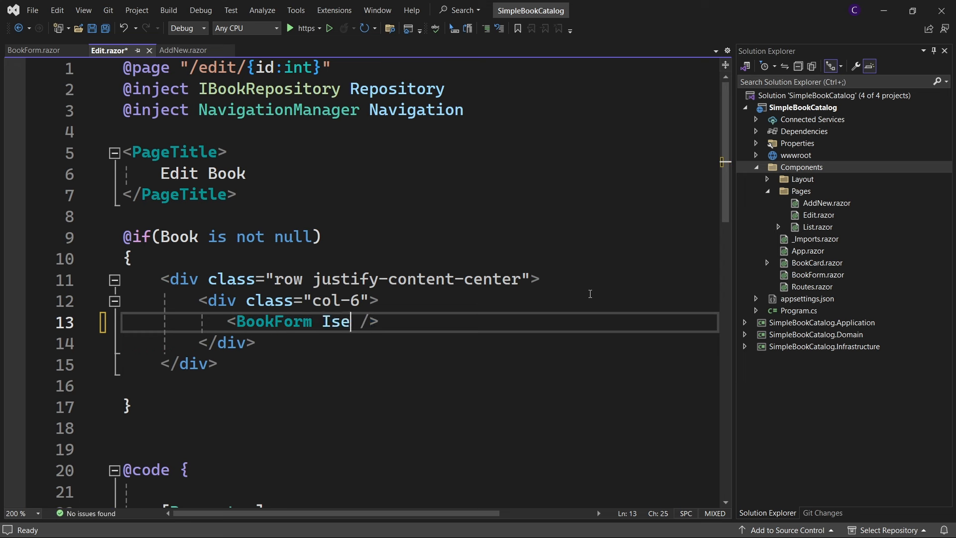
text(EditMode="true")
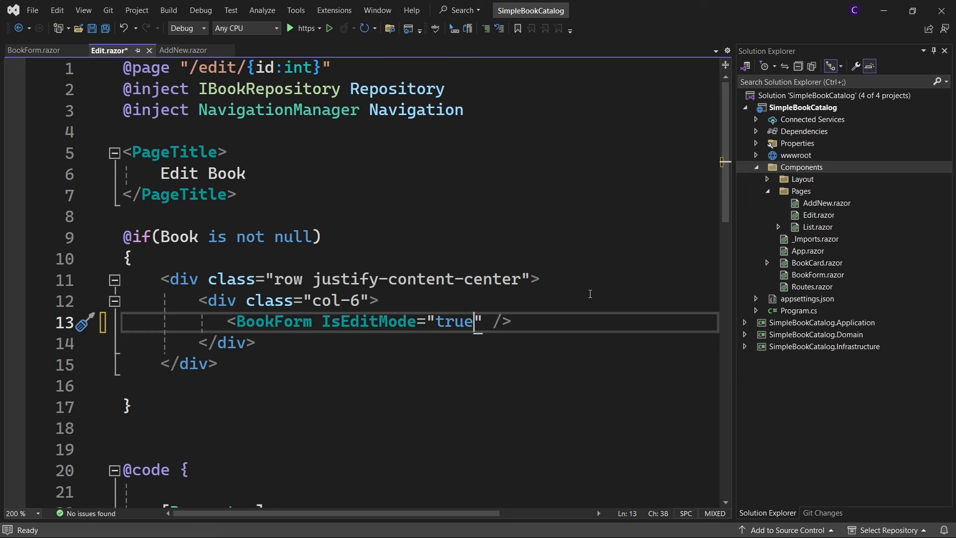
text(BookId="")
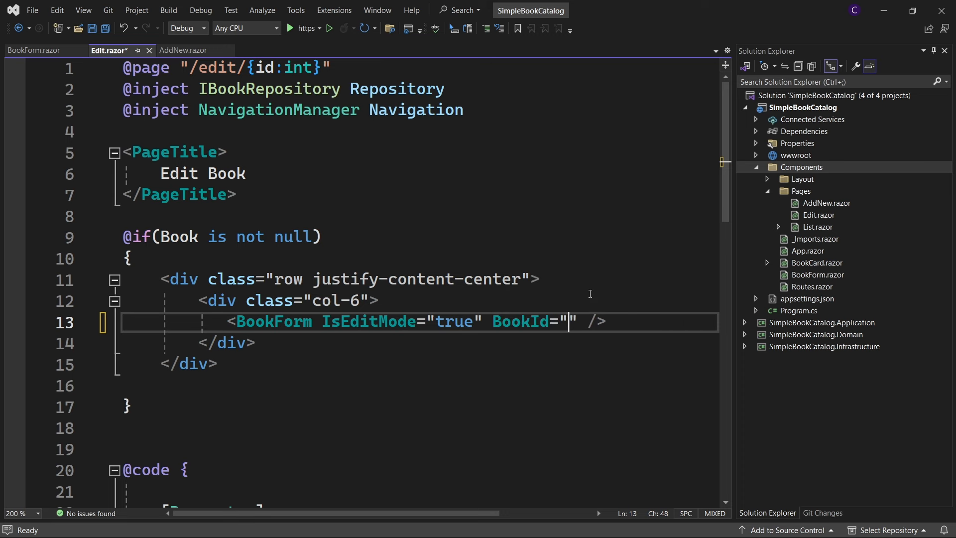
text(@Id)
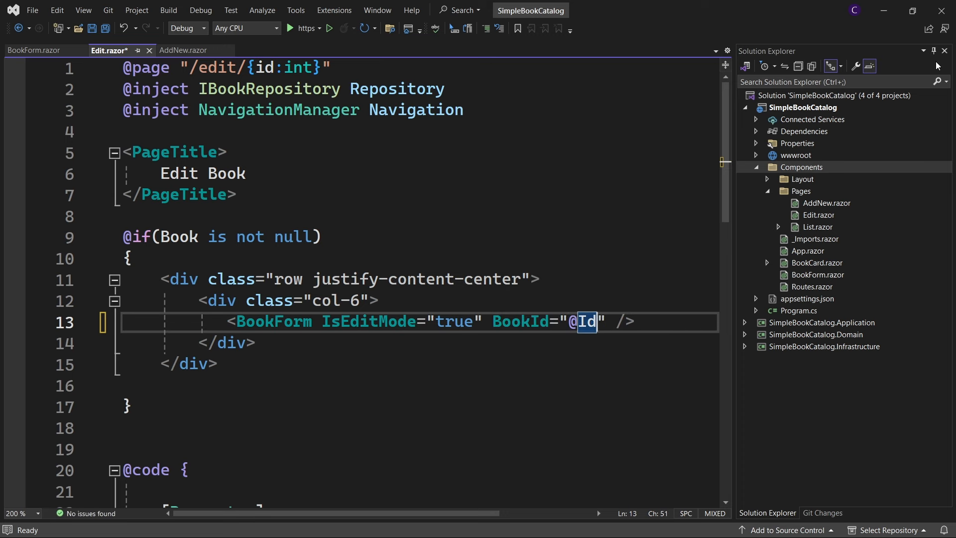
text(OnValidBookSubmit="EditBook)
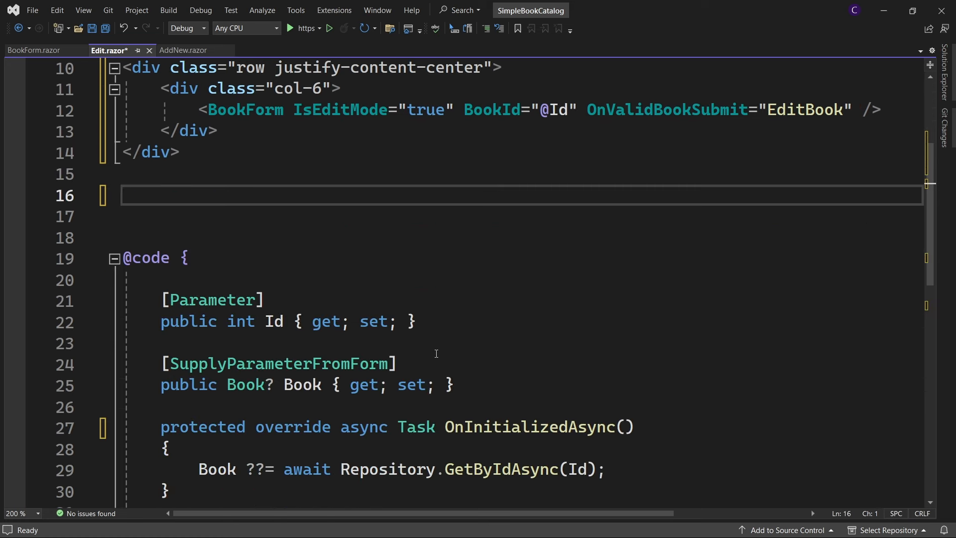
drag(161, 344, 454, 385)
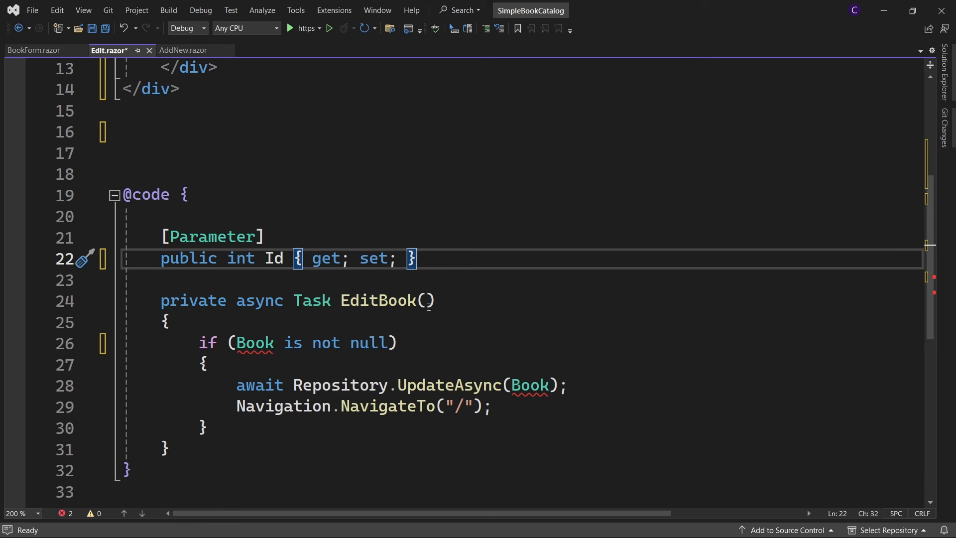
text(Book boo)
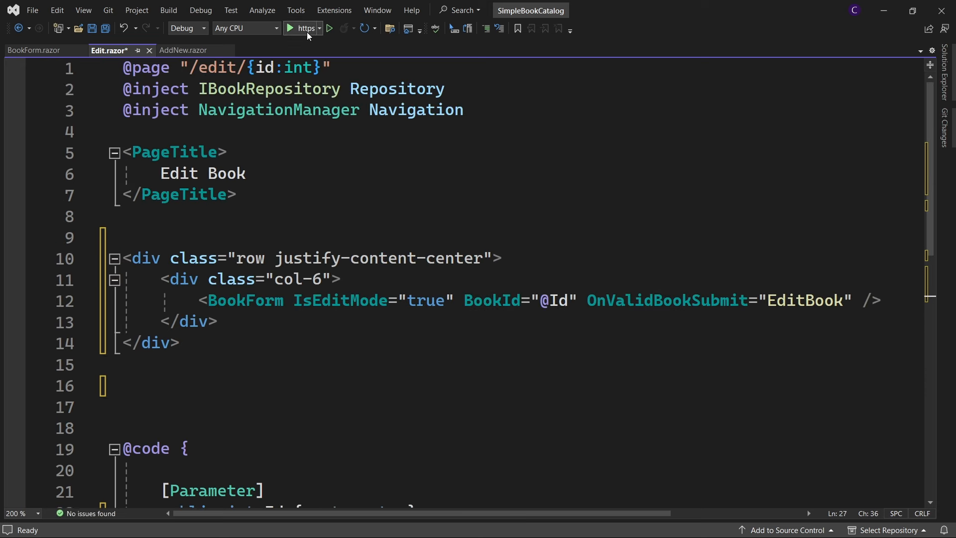
Launch the app and add 'New Book Title 123' by 'New Book Author 123', 12/07/2023, under Fitness
click(291, 28)
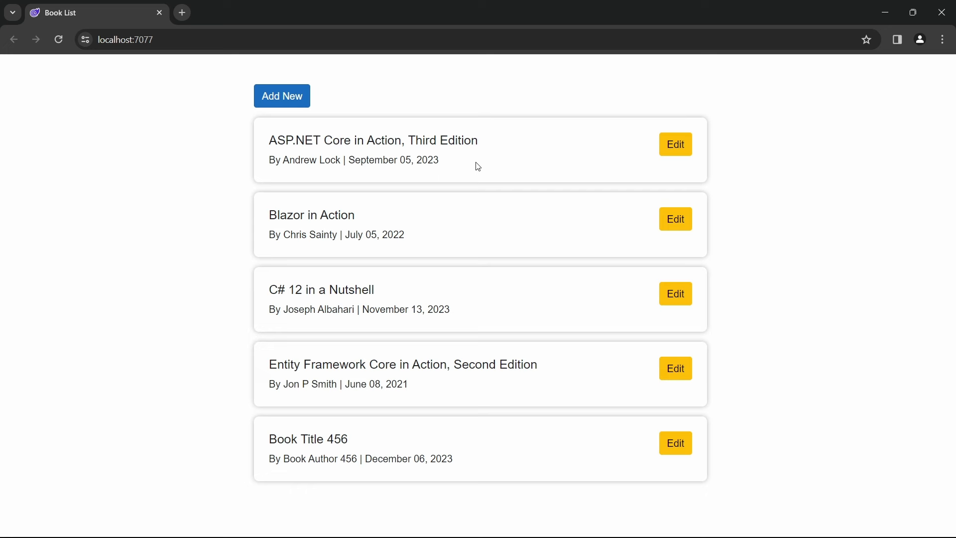
click(281, 95)
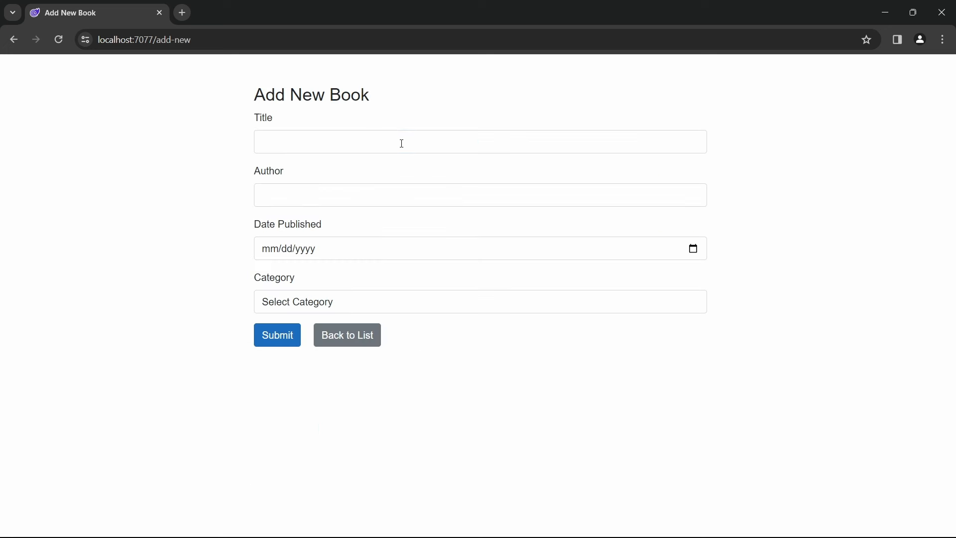
text(New Book Title)
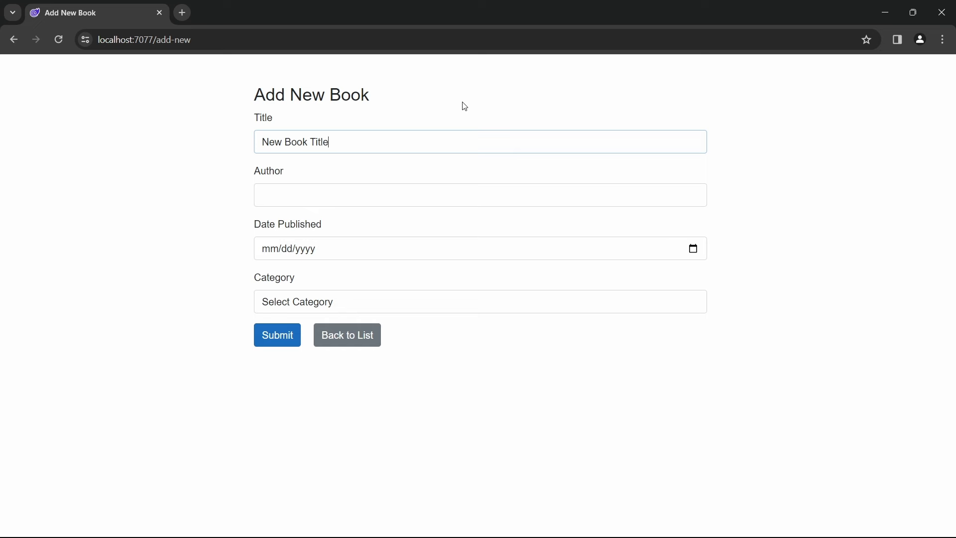
text(New)
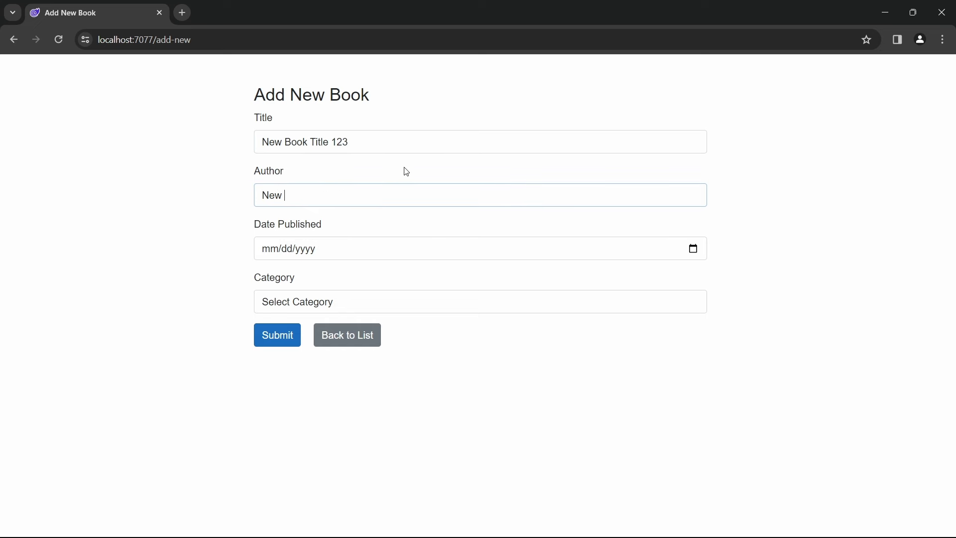
text(Book Author 123)
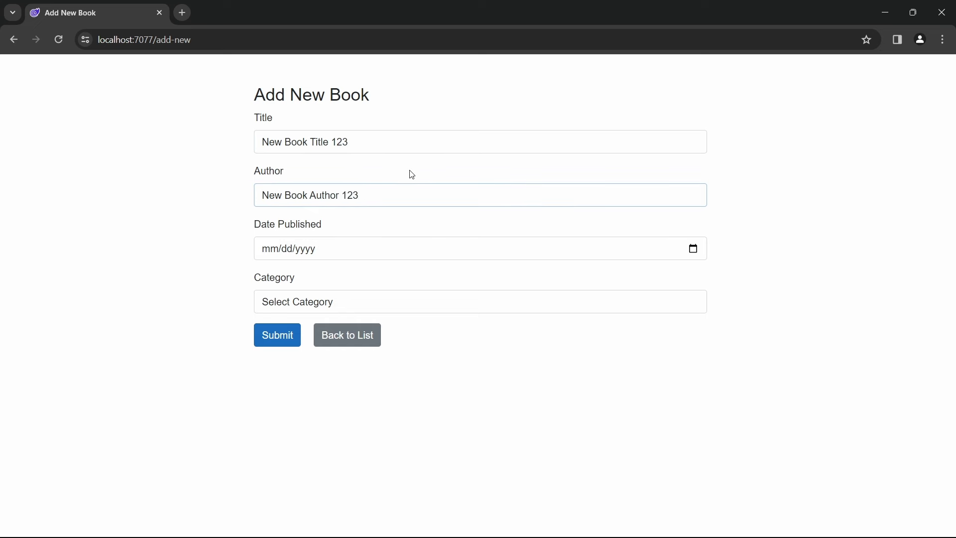
text(12/07/2023)
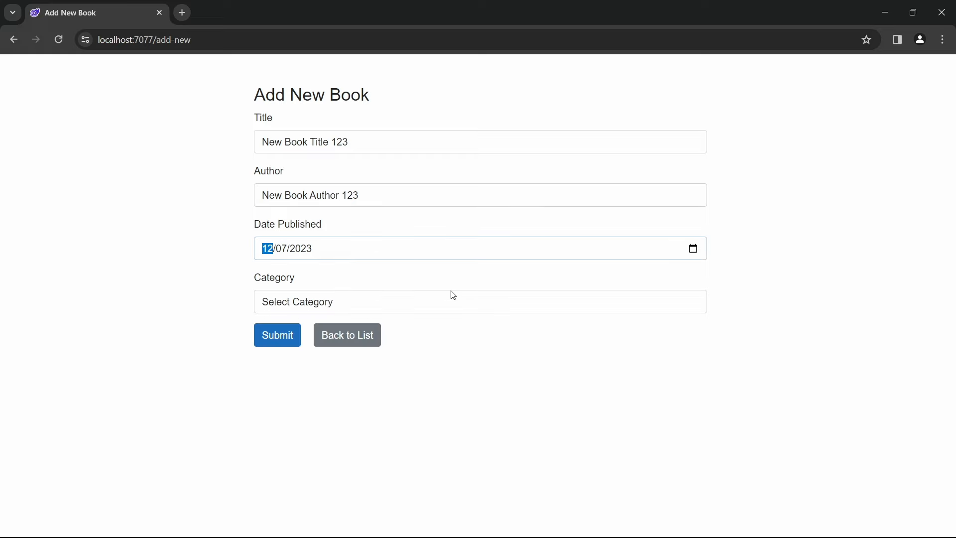
click(479, 301)
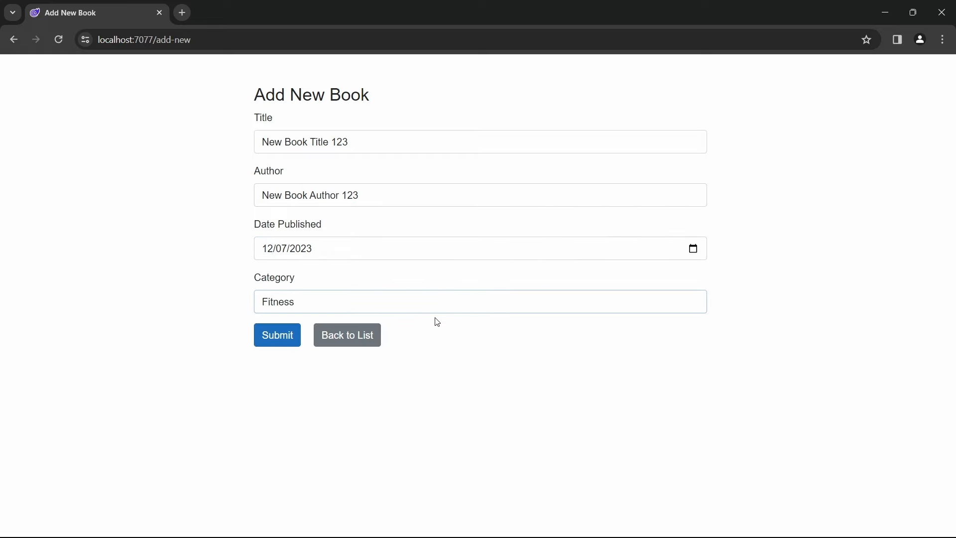
click(277, 335)
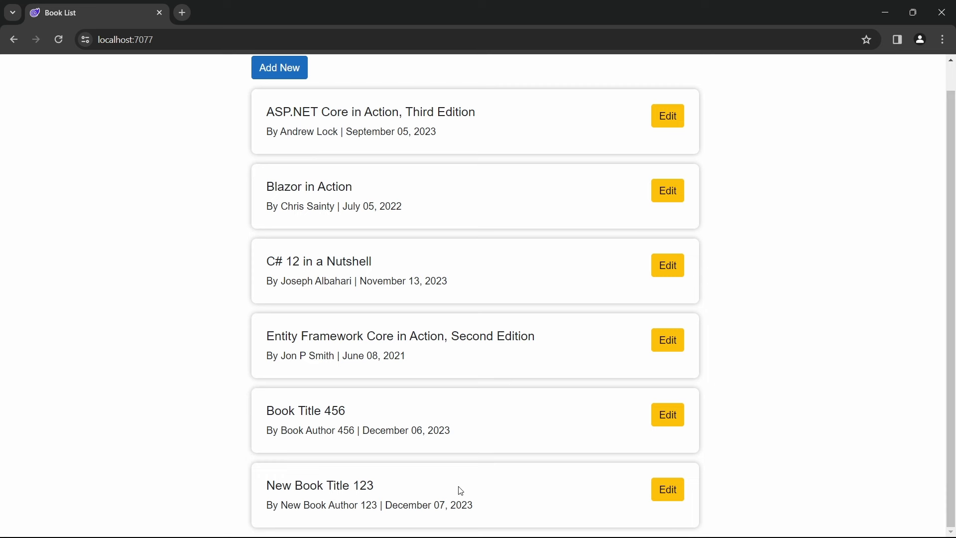
Edit the new book to the 456 title and author, dated December 9, 2023, then reopen it
click(667, 489)
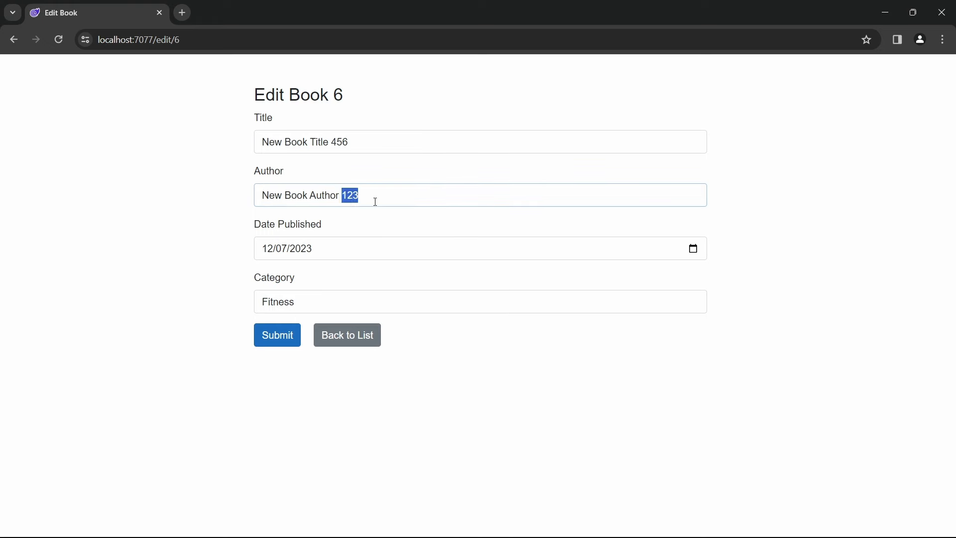
text(456)
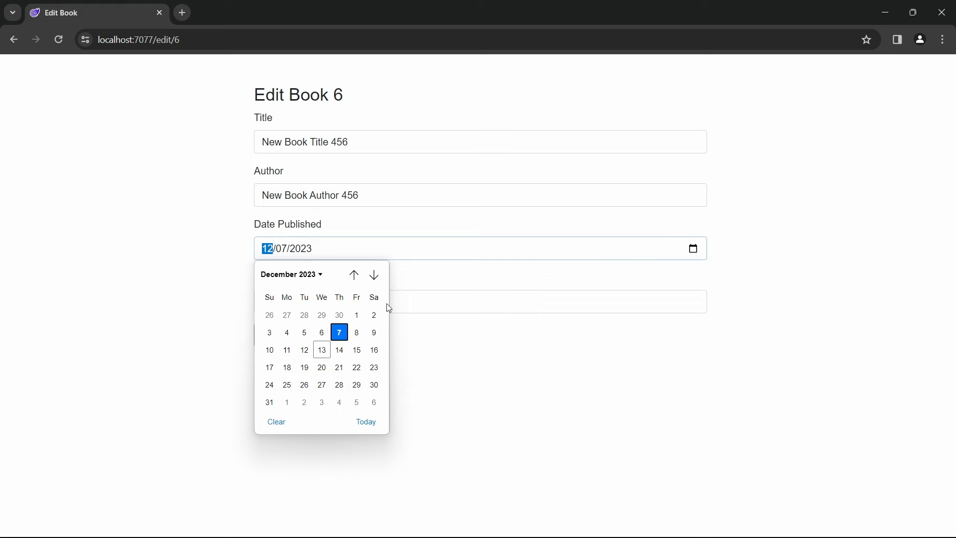
click(479, 301)
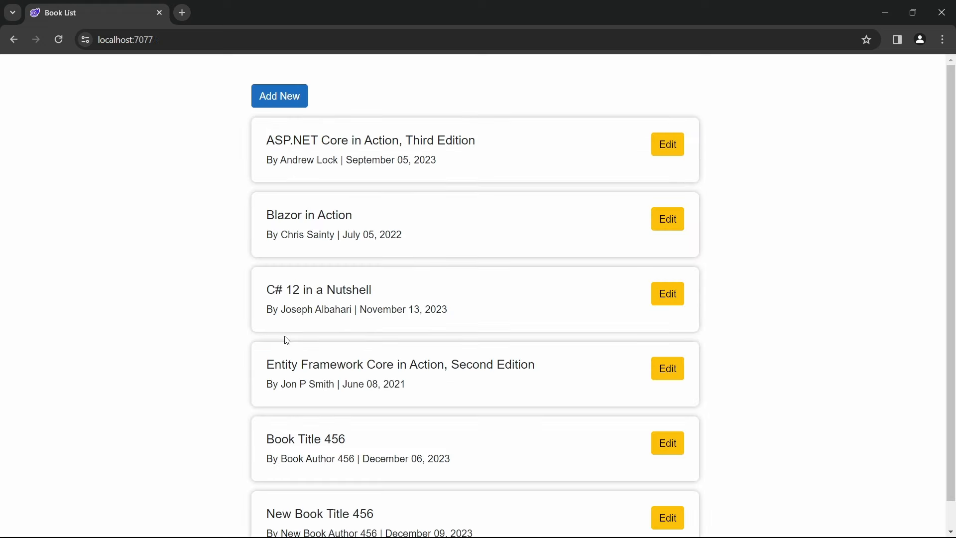
scroll(down, 3)
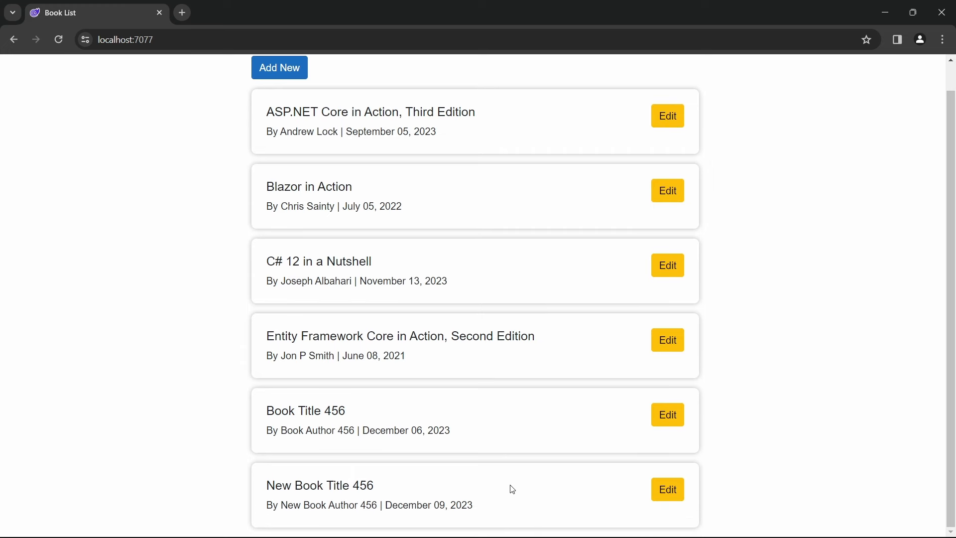
click(667, 489)
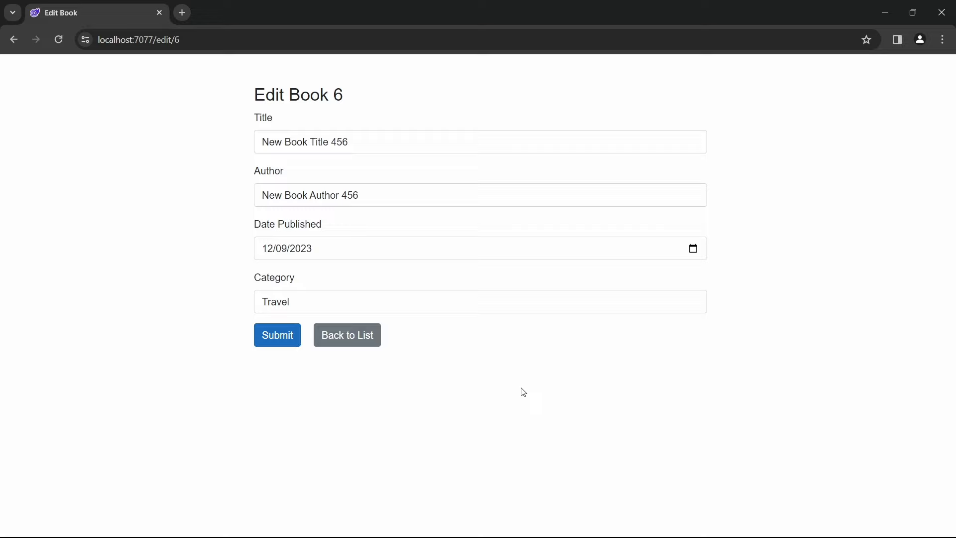
mouse_move(482, 378)
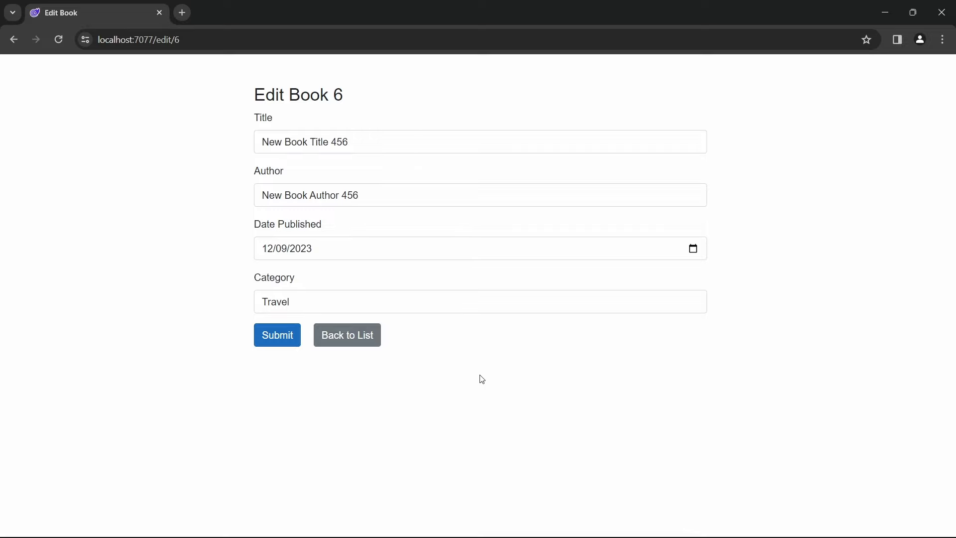